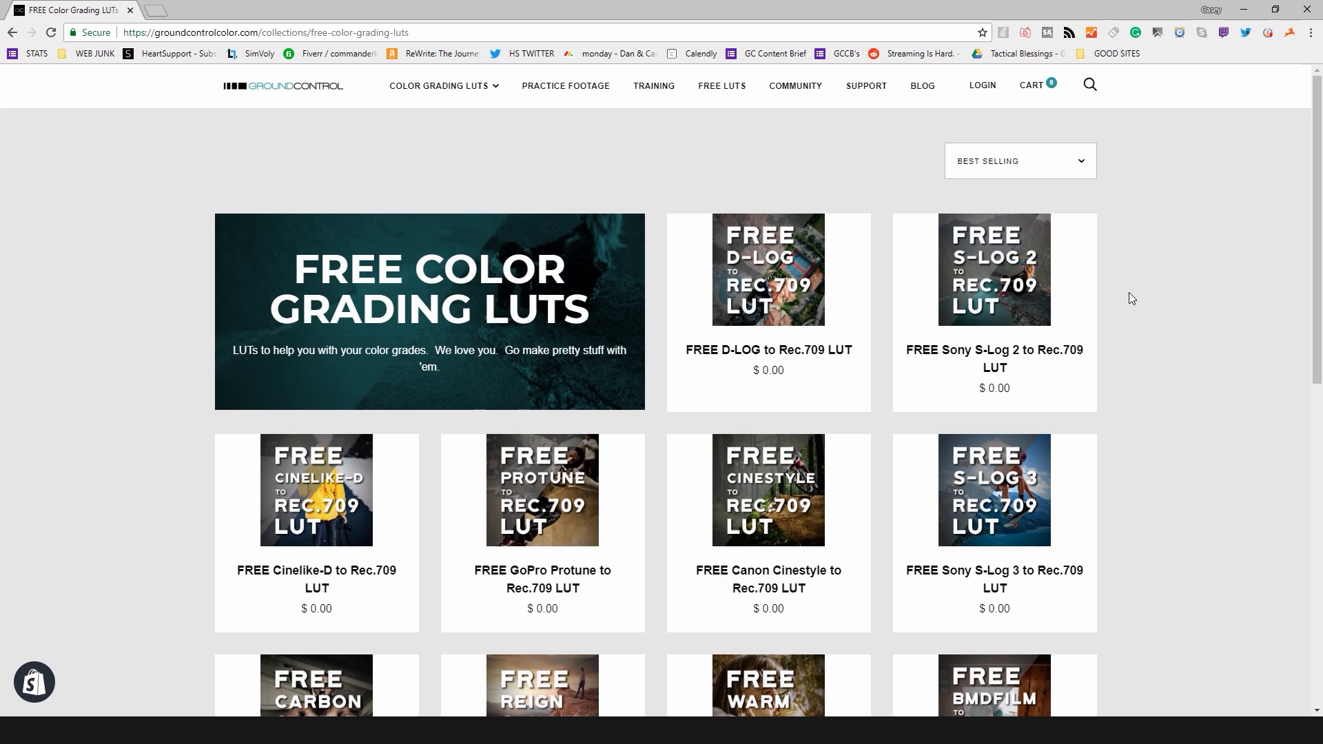
mouse_move(1207, 349)
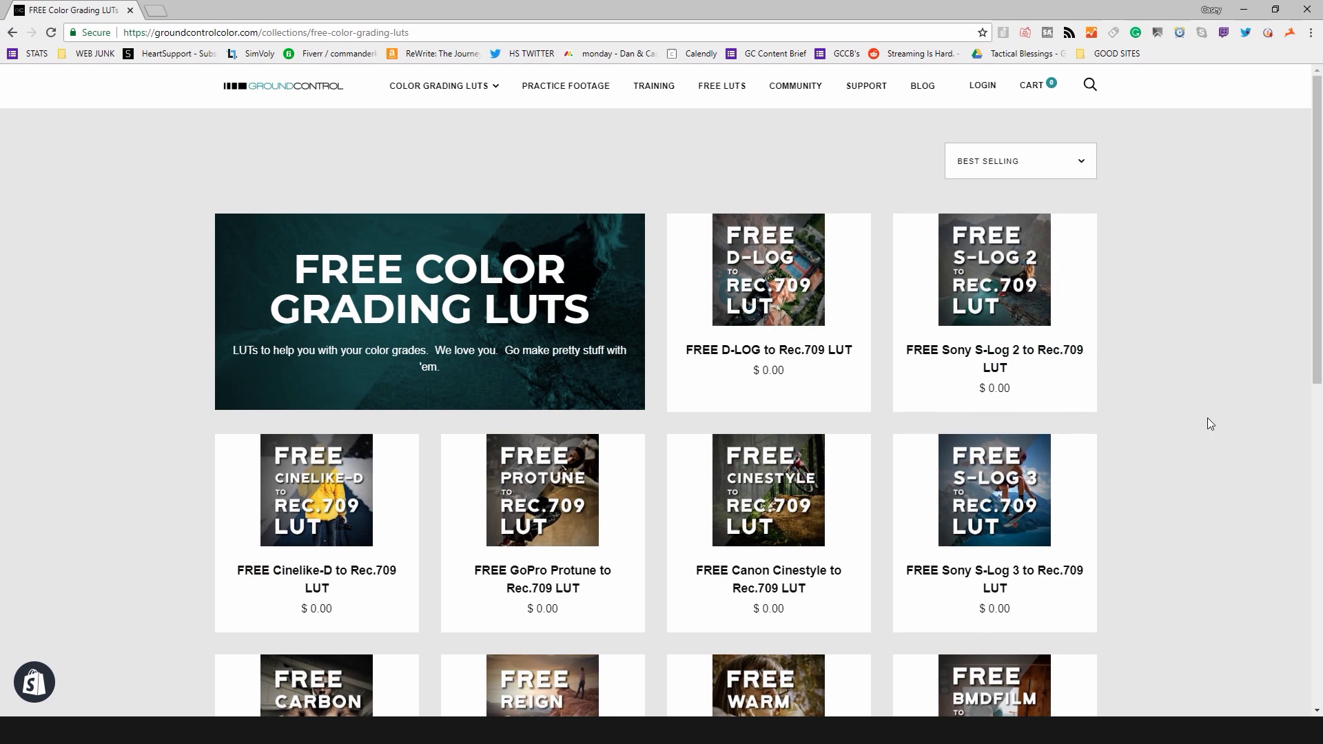
mouse_move(845, 543)
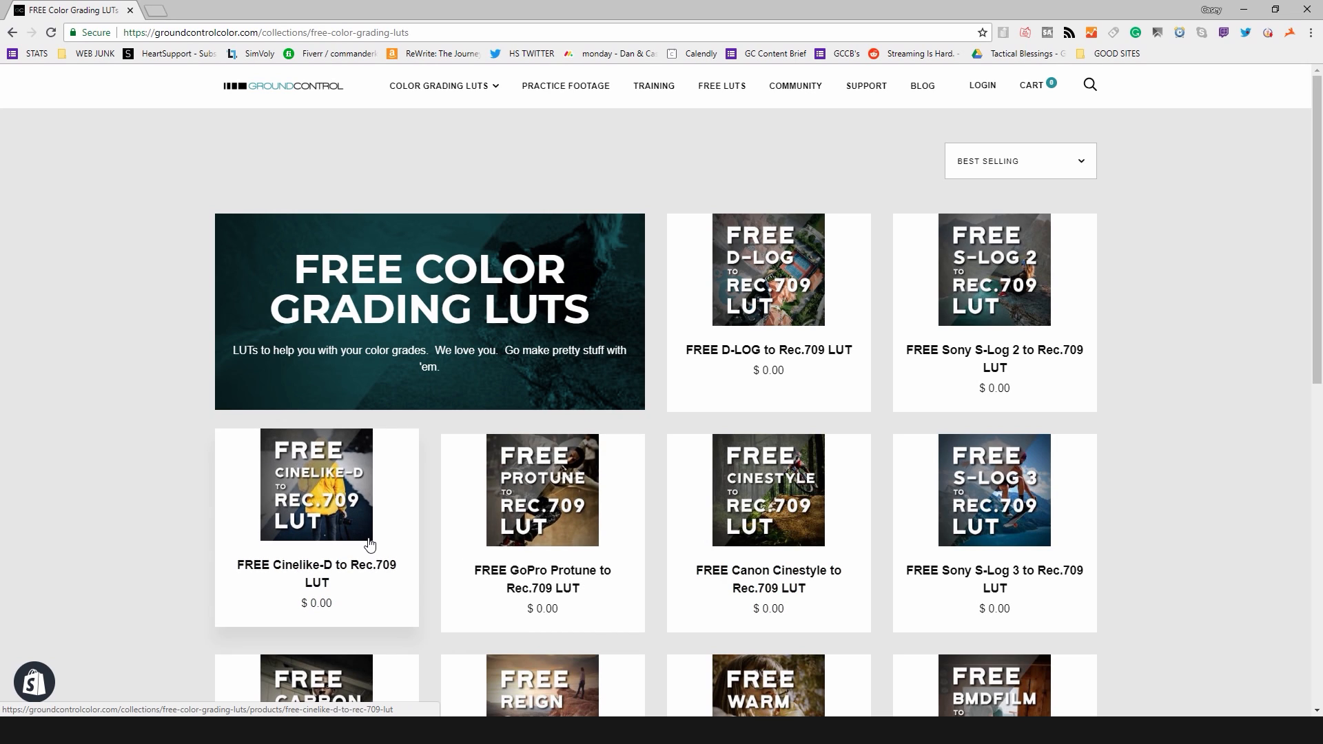
- Scroll down the Free LUTs collection page before moving to the paid LUTs collection
scroll("down", 3)
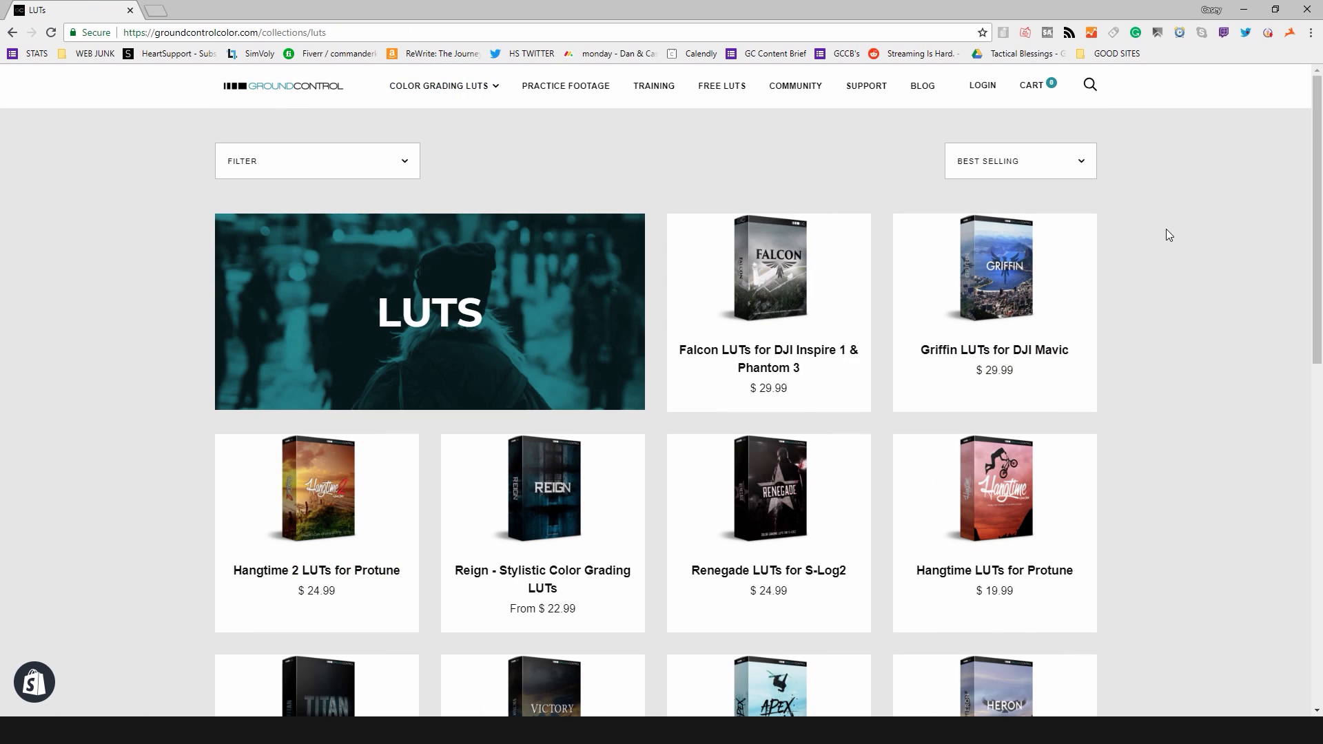
mouse_move(1020, 484)
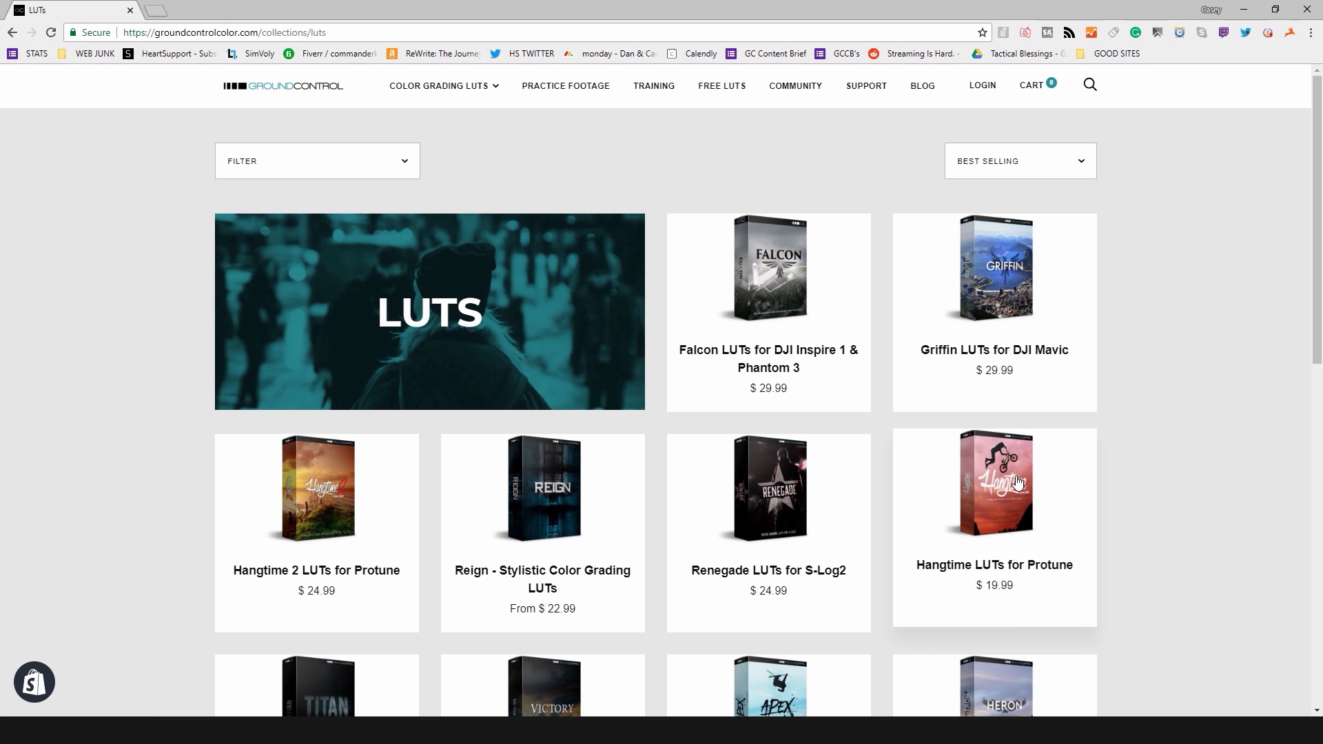
- View the Griffin LUTs for DJI Mavic page and drag the before/after slider over the Badlands example
left_click(994, 269)
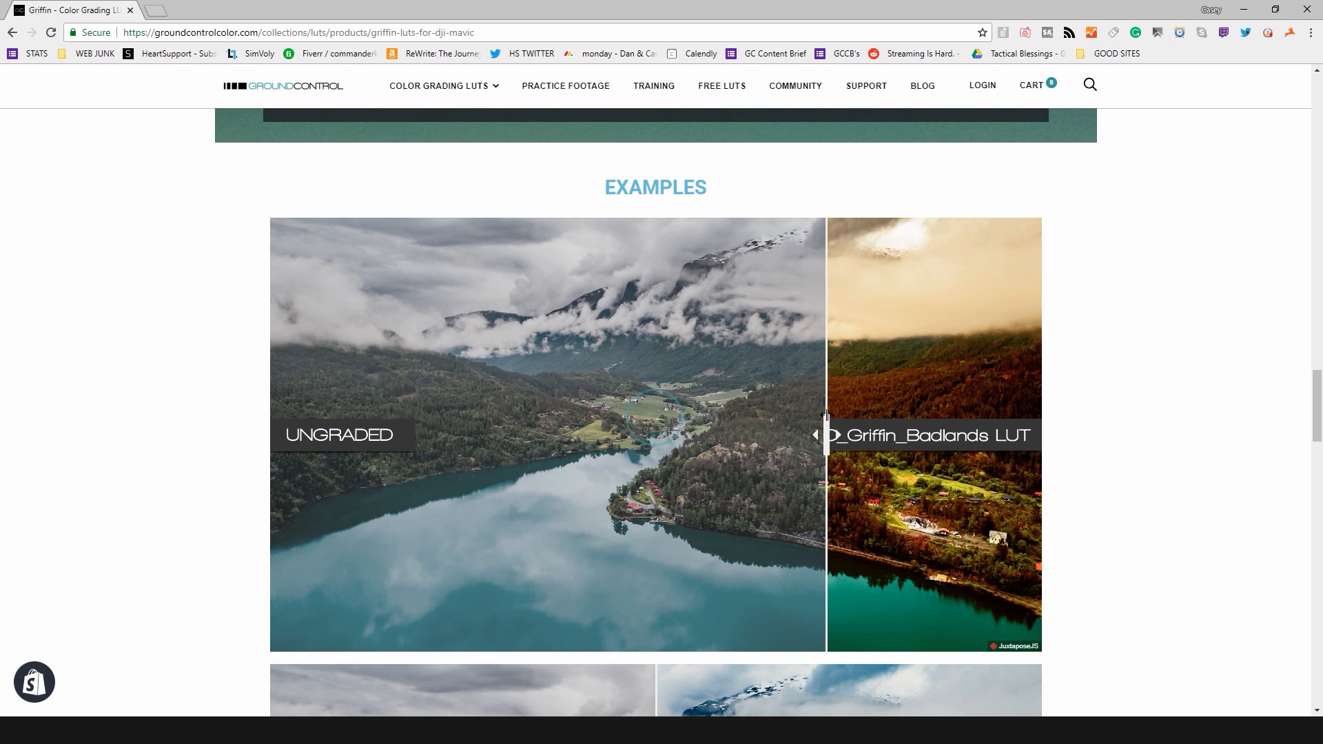
left_click_drag(827, 435, 506, 435)
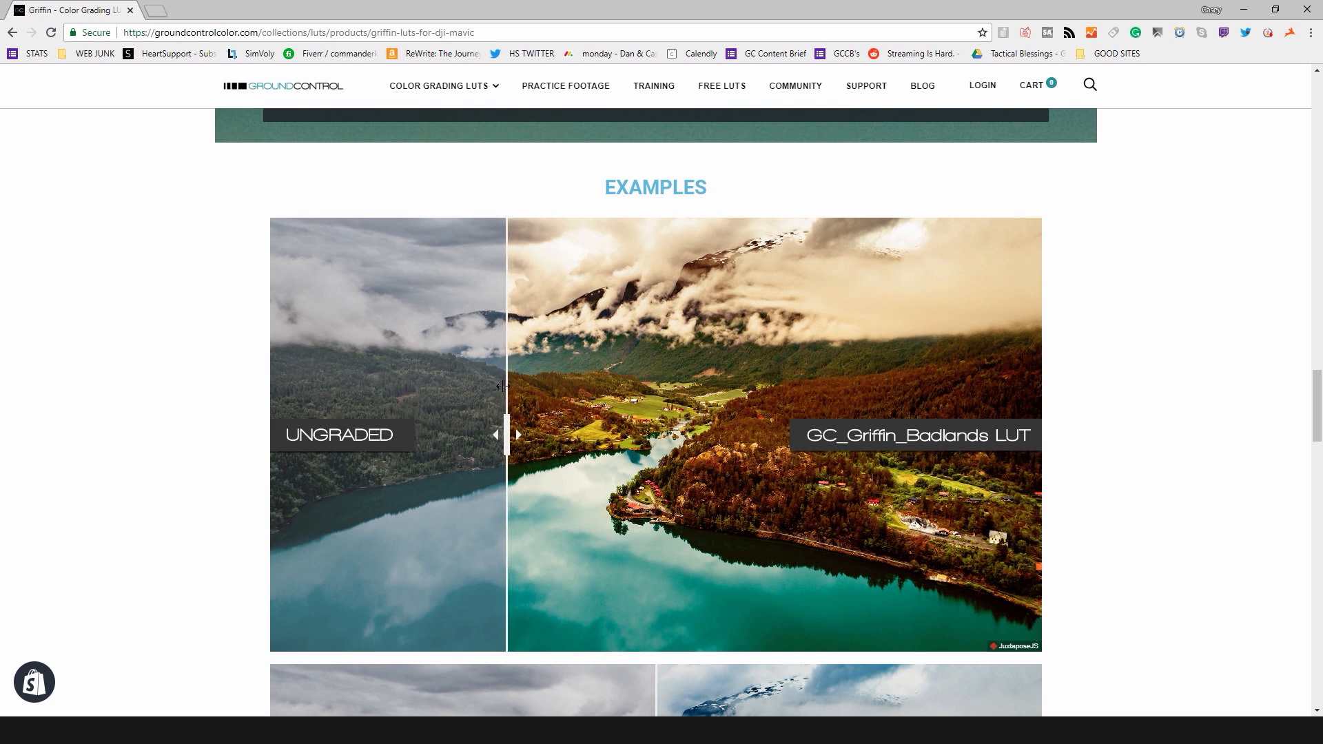
left_click_drag(505, 434, 739, 434)
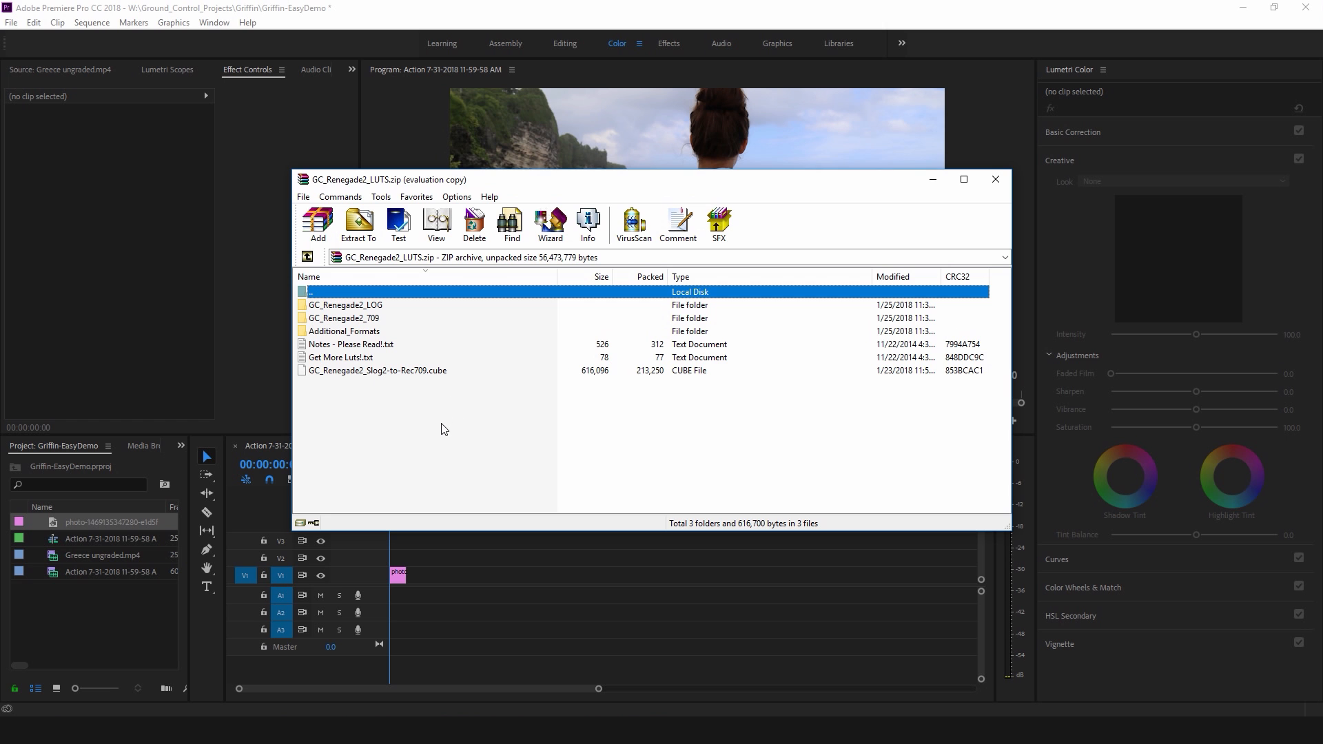
mouse_move(400, 349)
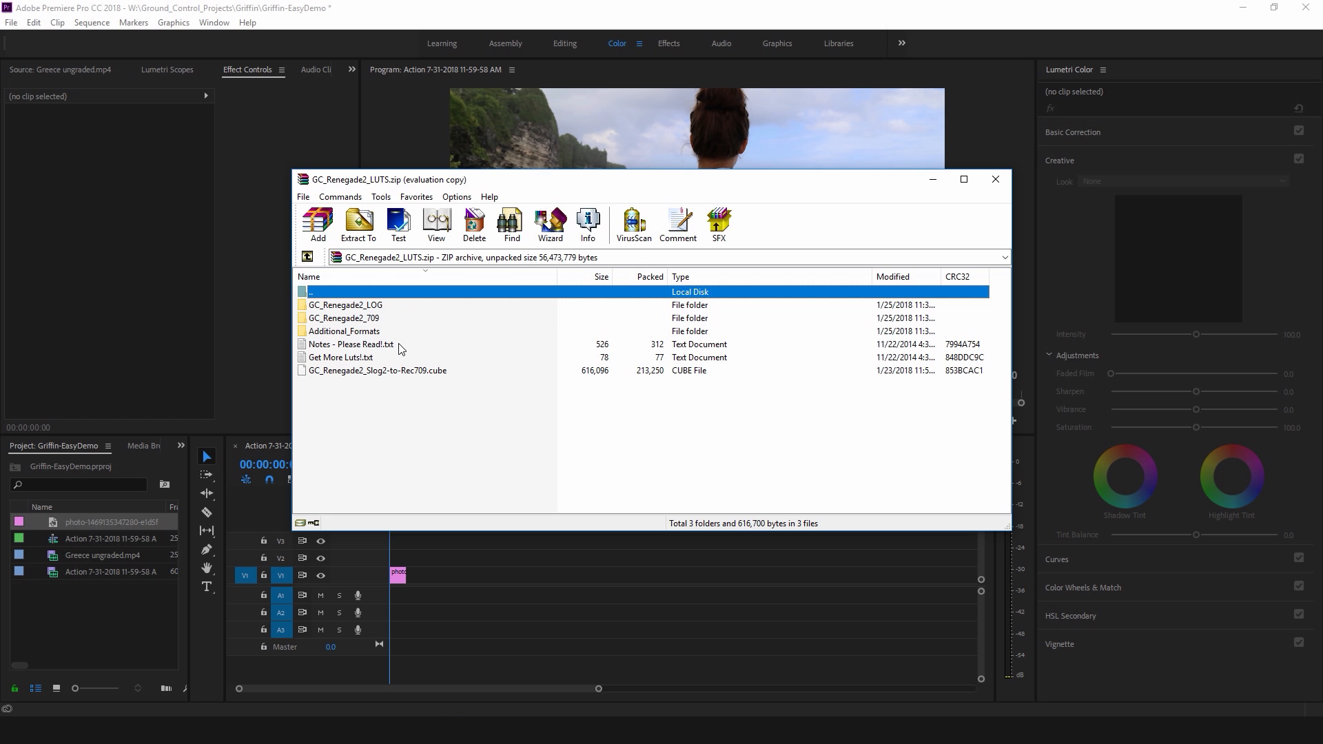
- Look at the Slog2-to-Rec709 cube file and go into the Additional_Formats folder of the archive
left_click(377, 370)
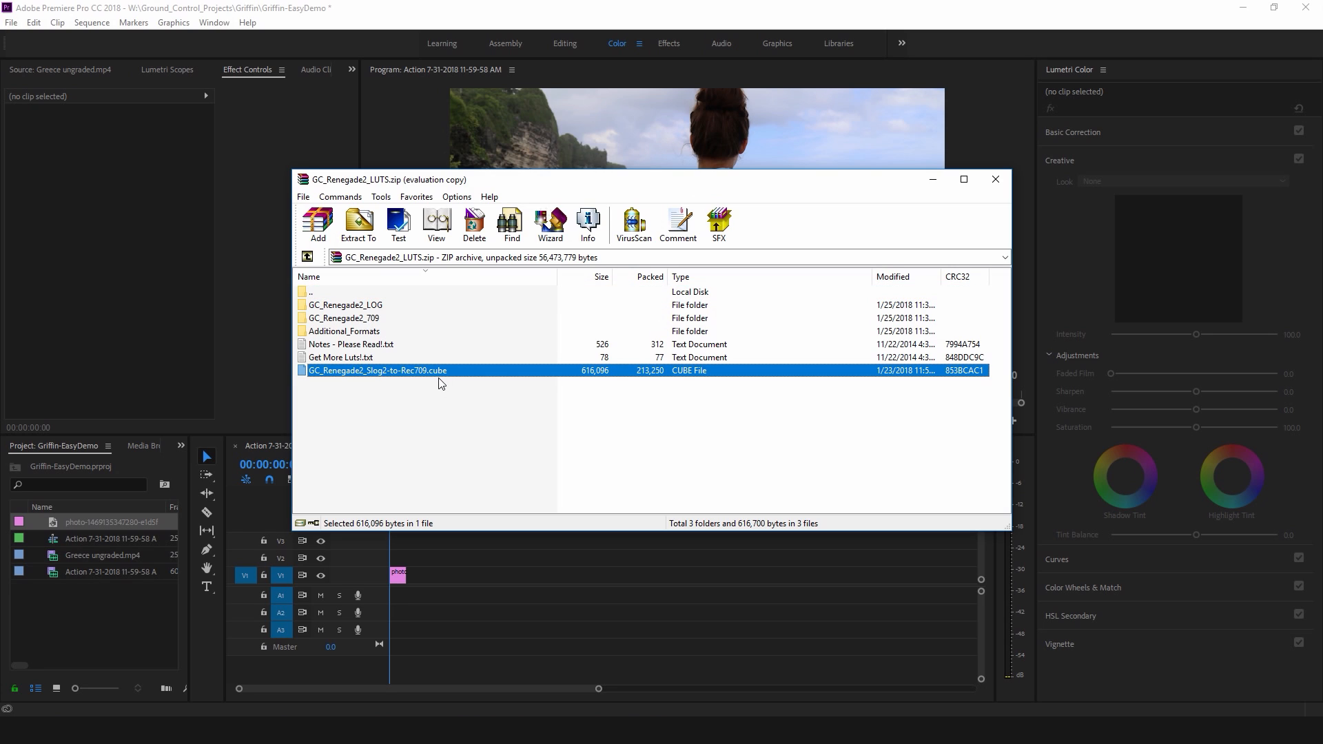
left_click(346, 331)
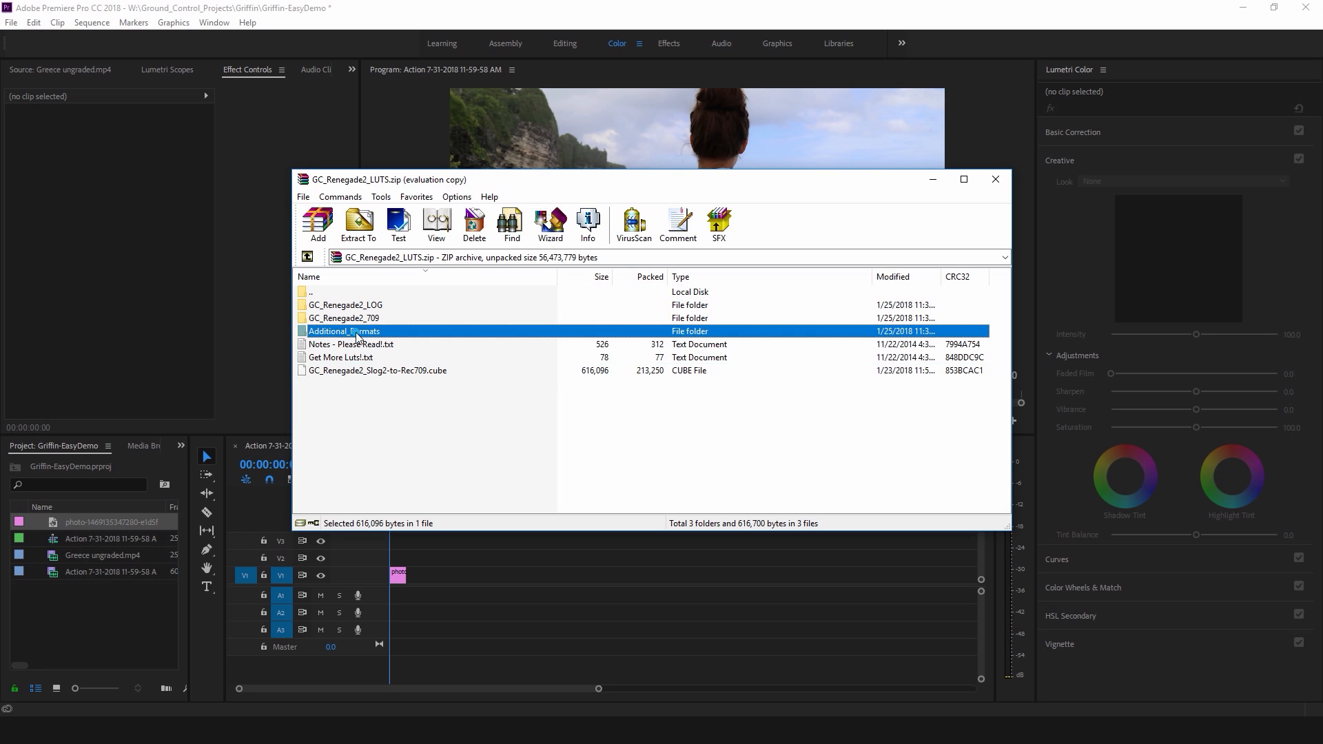
double_click(345, 331)
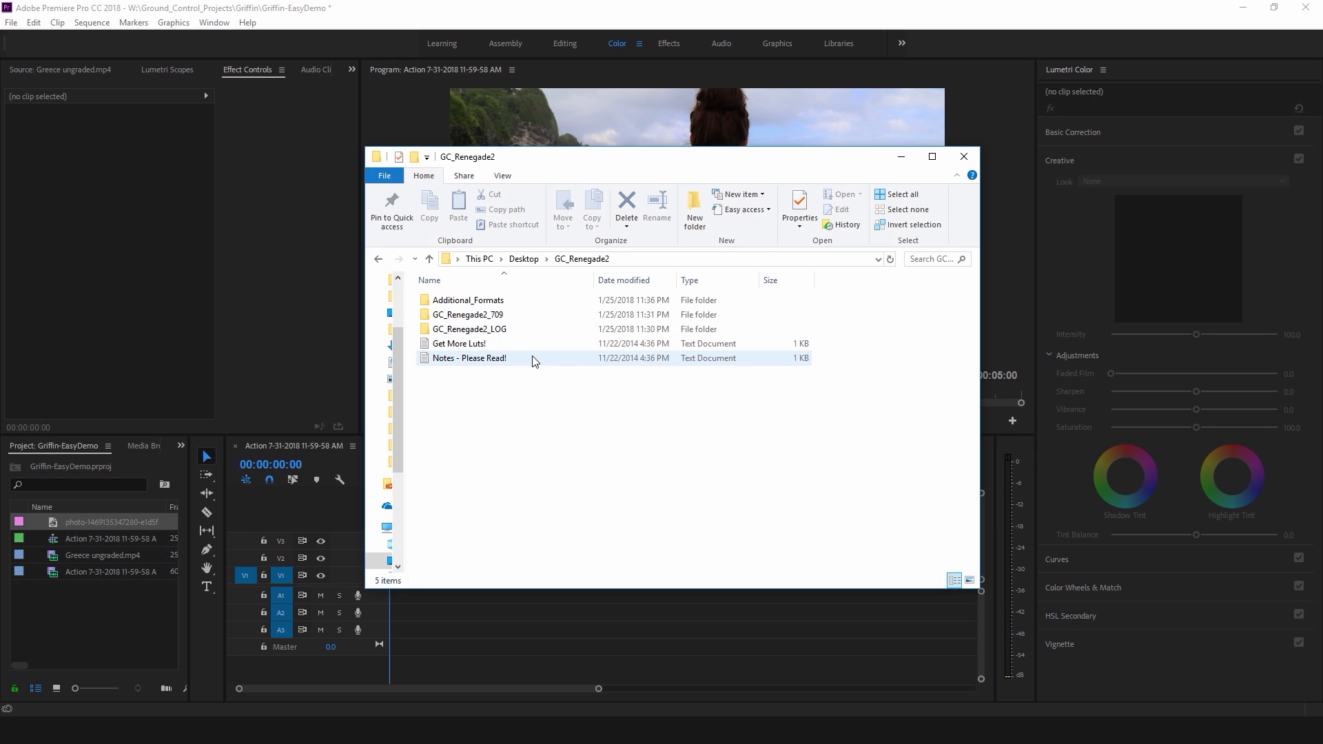
- Inspect the Djuna and Camilla .cube files inside the GC_Renegade2_LOG folder
double_click(469, 329)
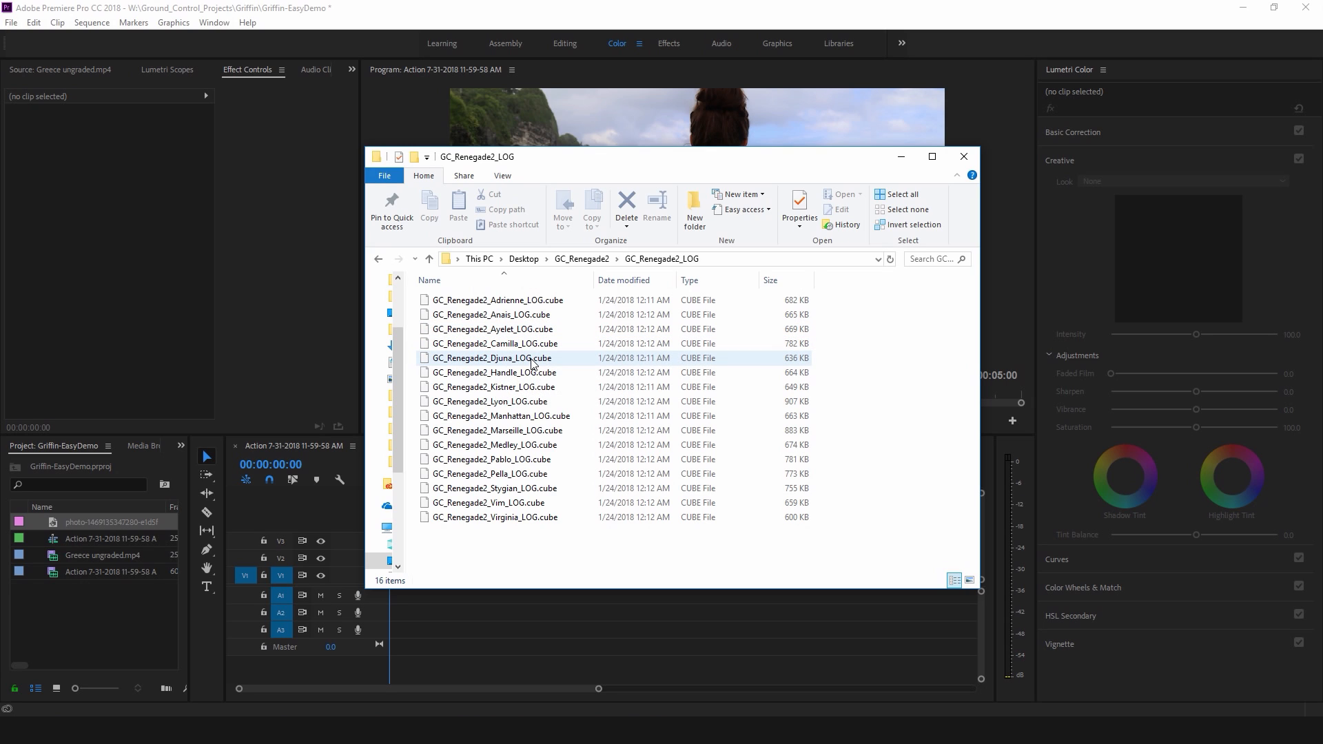
double_click(492, 358)
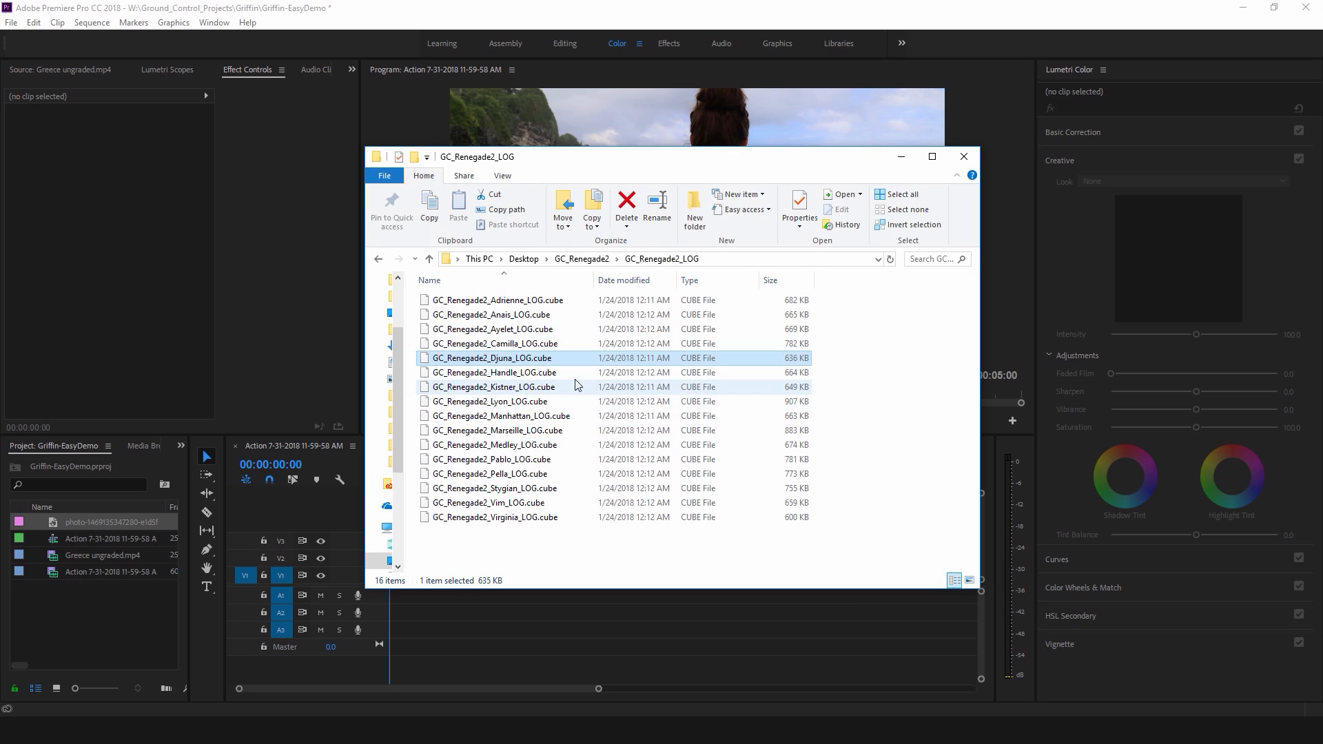
mouse_move(596, 416)
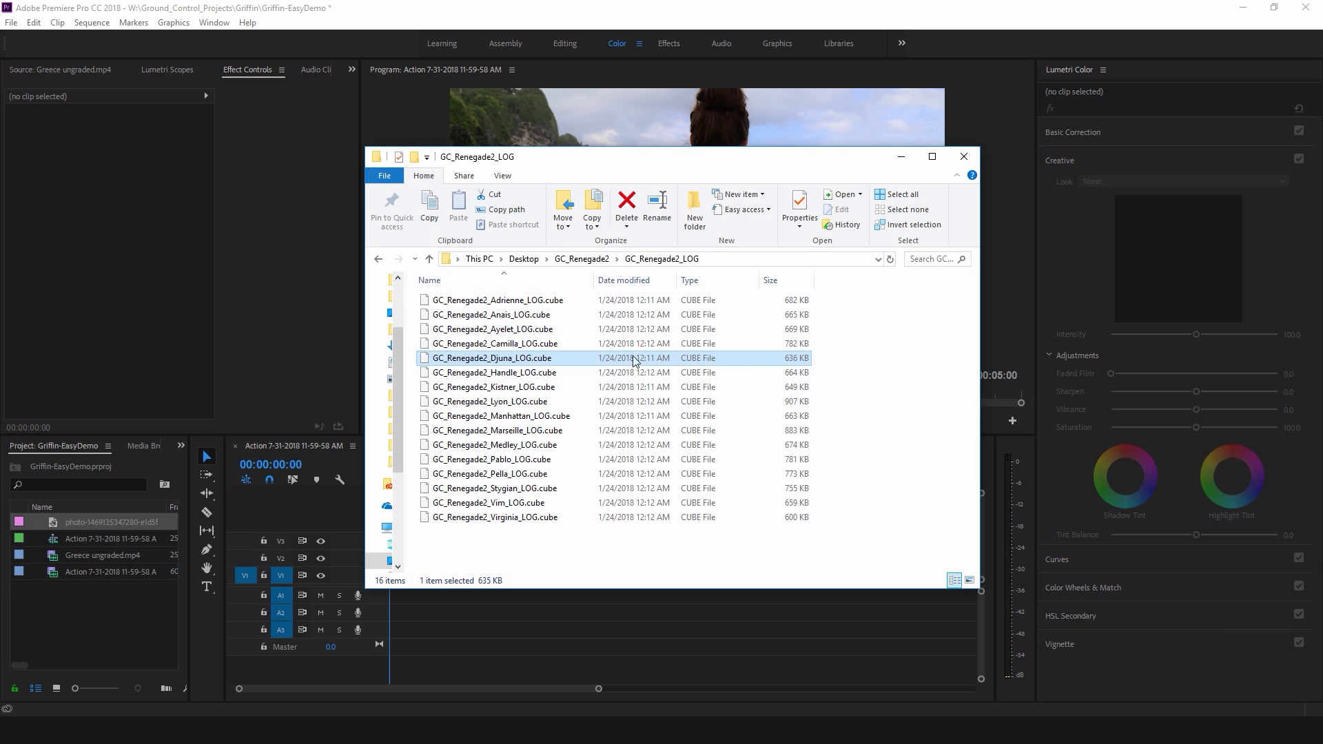
left_click(495, 343)
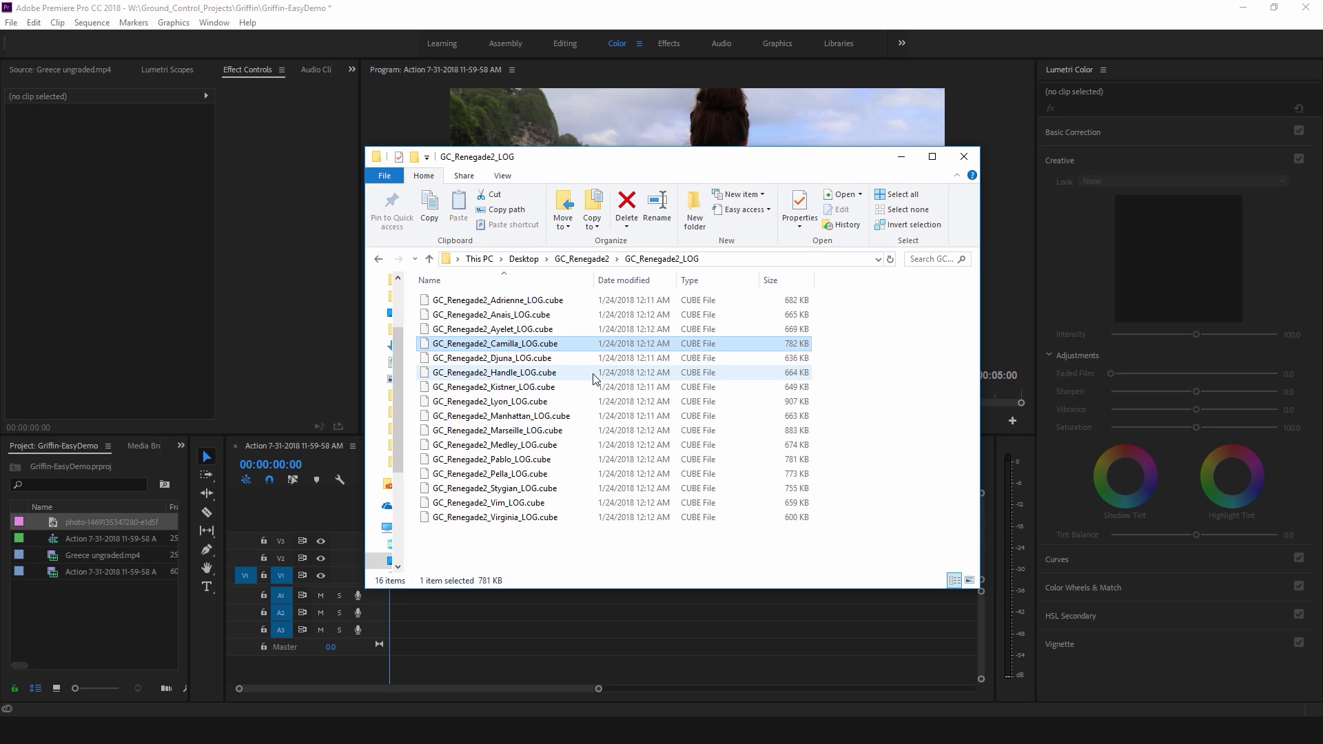
left_click(964, 157)
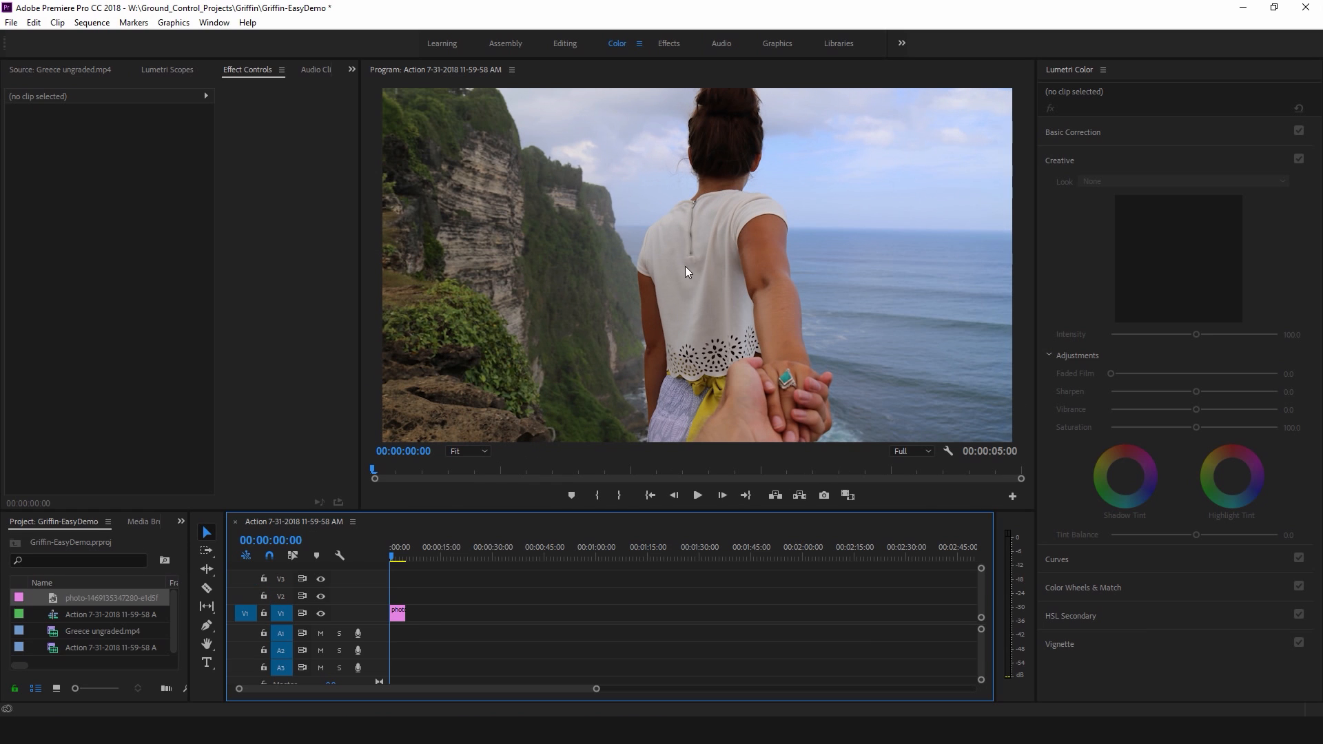
mouse_move(694, 324)
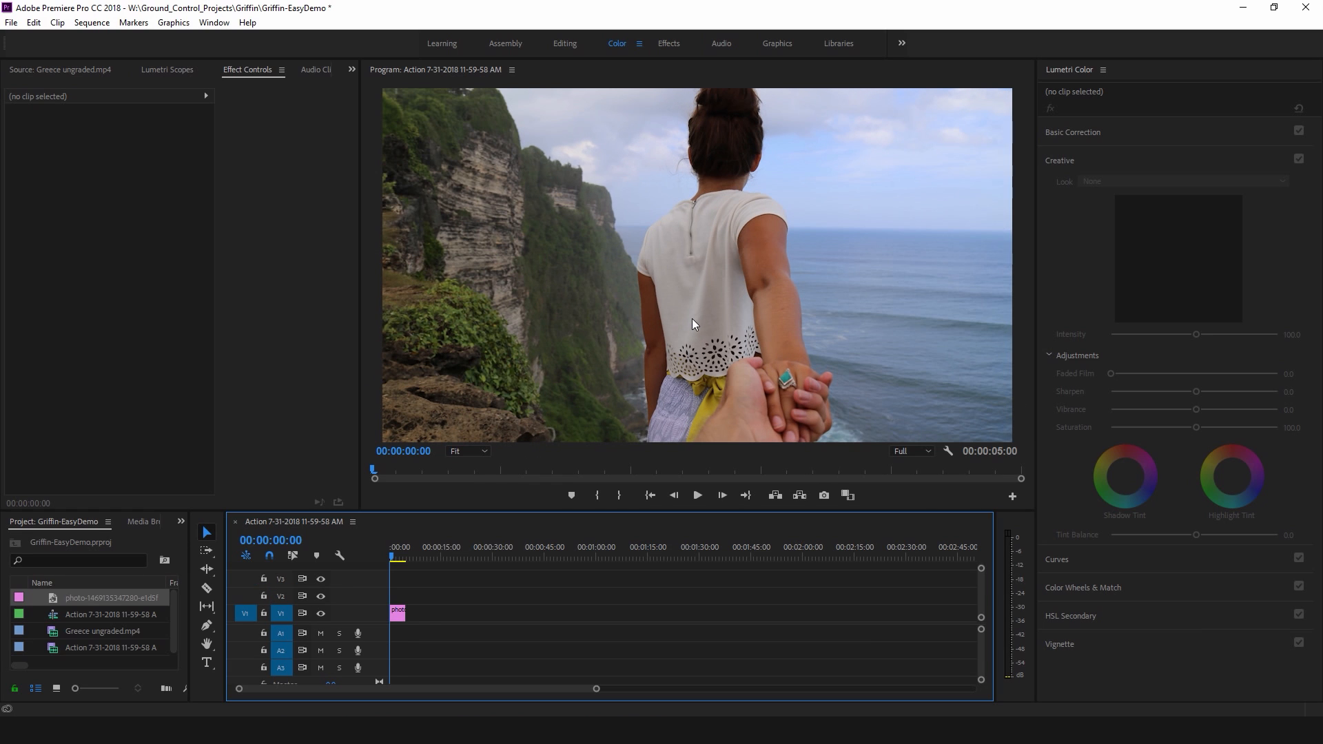
- With the photo clip selected, choose Browse... from the Lumetri Creative Look list to load a custom LUT
left_click(397, 612)
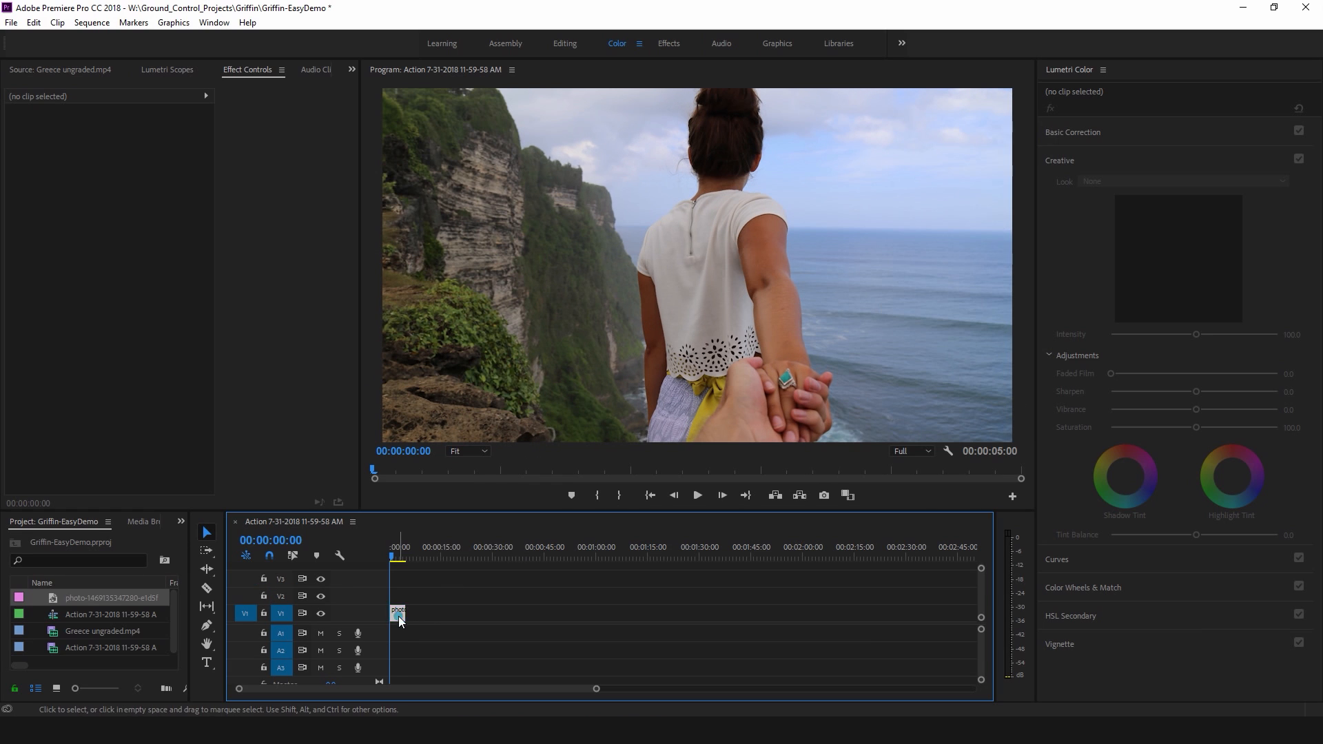
left_click(397, 612)
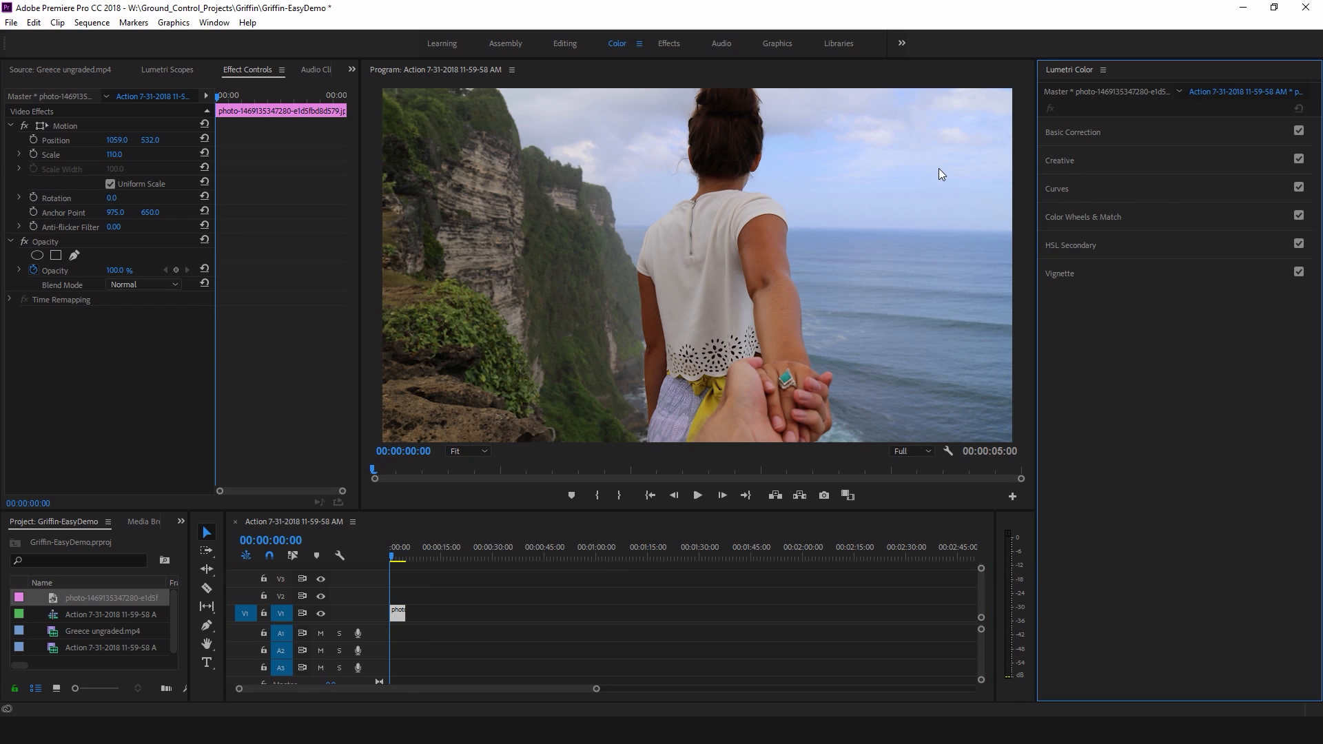
left_click(1058, 160)
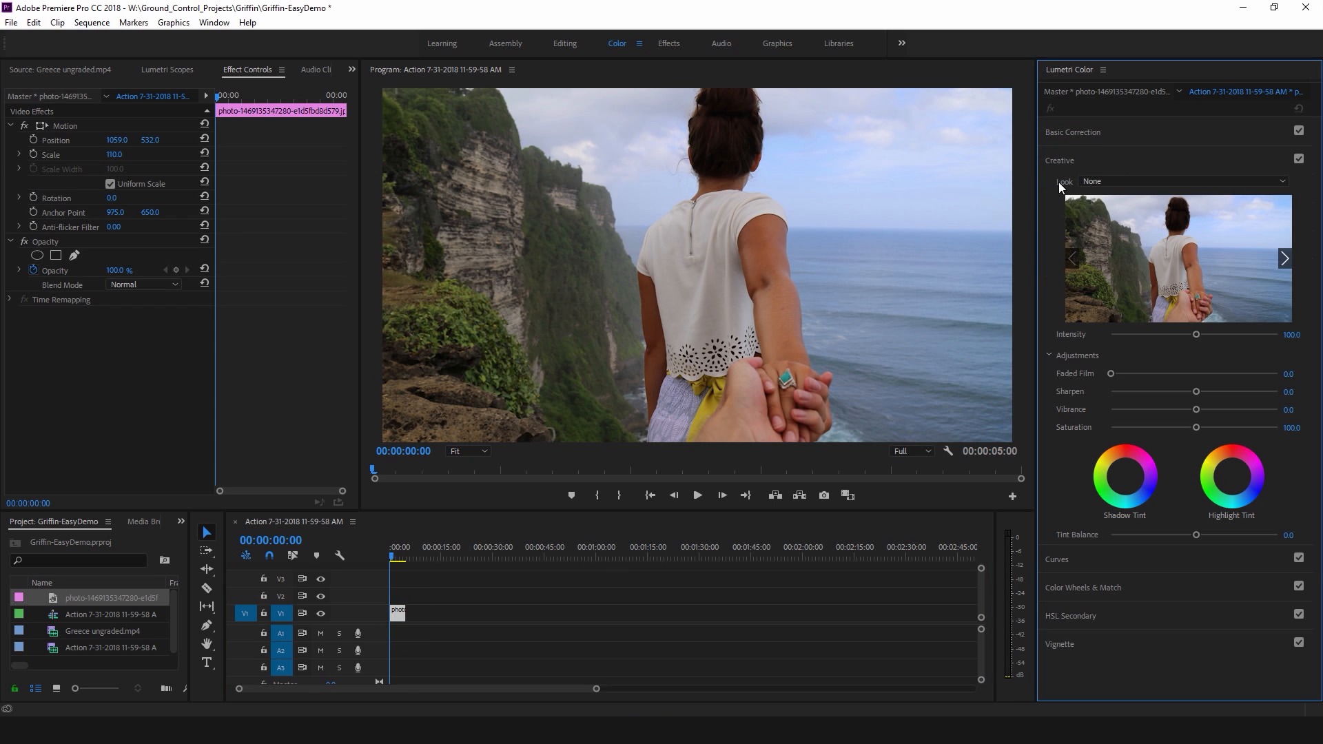
left_click(1182, 181)
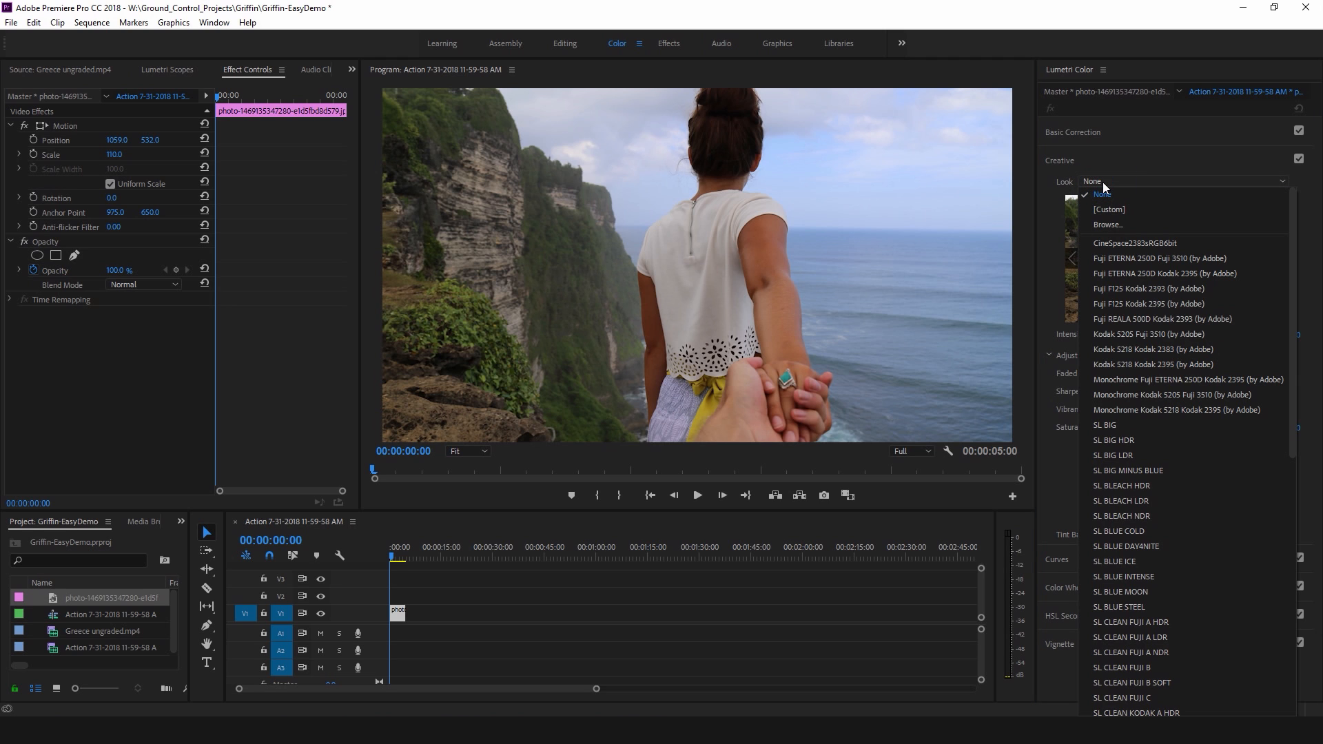
left_click(1107, 225)
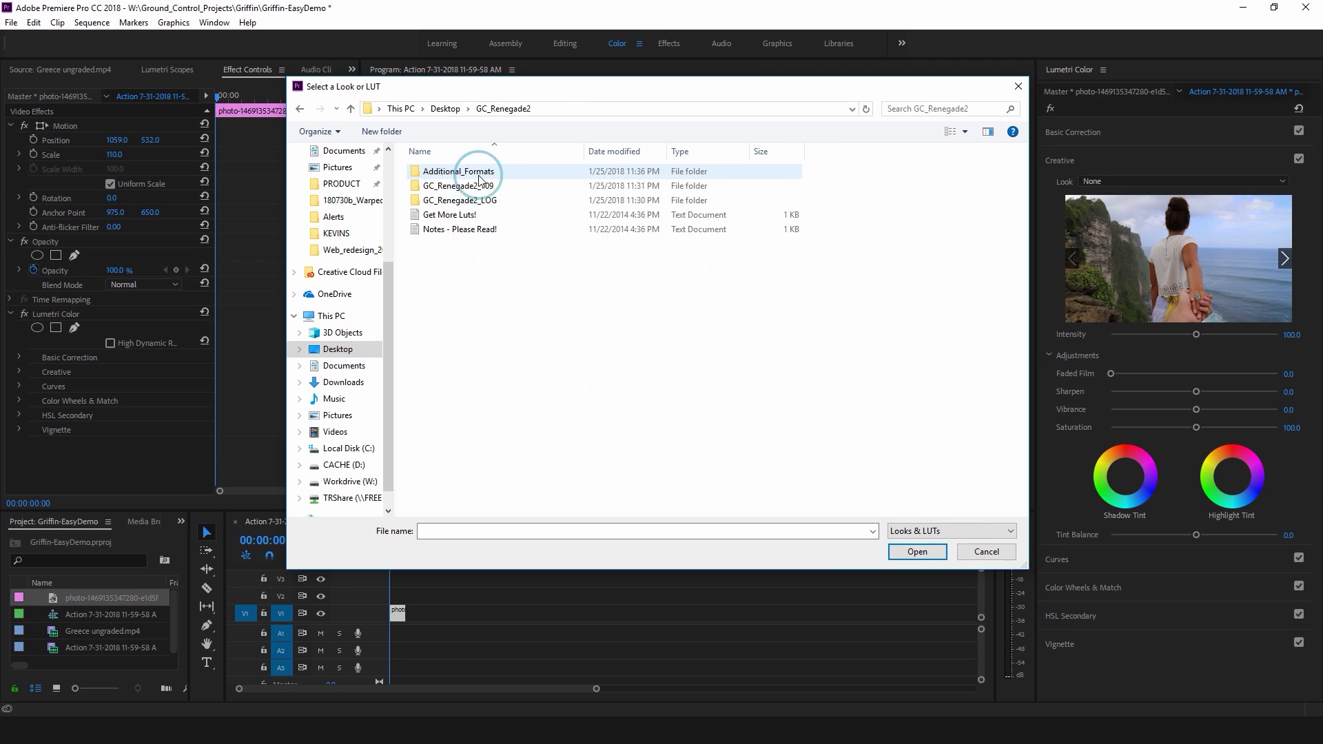
- Load a LUT from GC_Renegade2_709 and set the clip's look to GC_Renegade2_Virginia_709
double_click(463, 185)
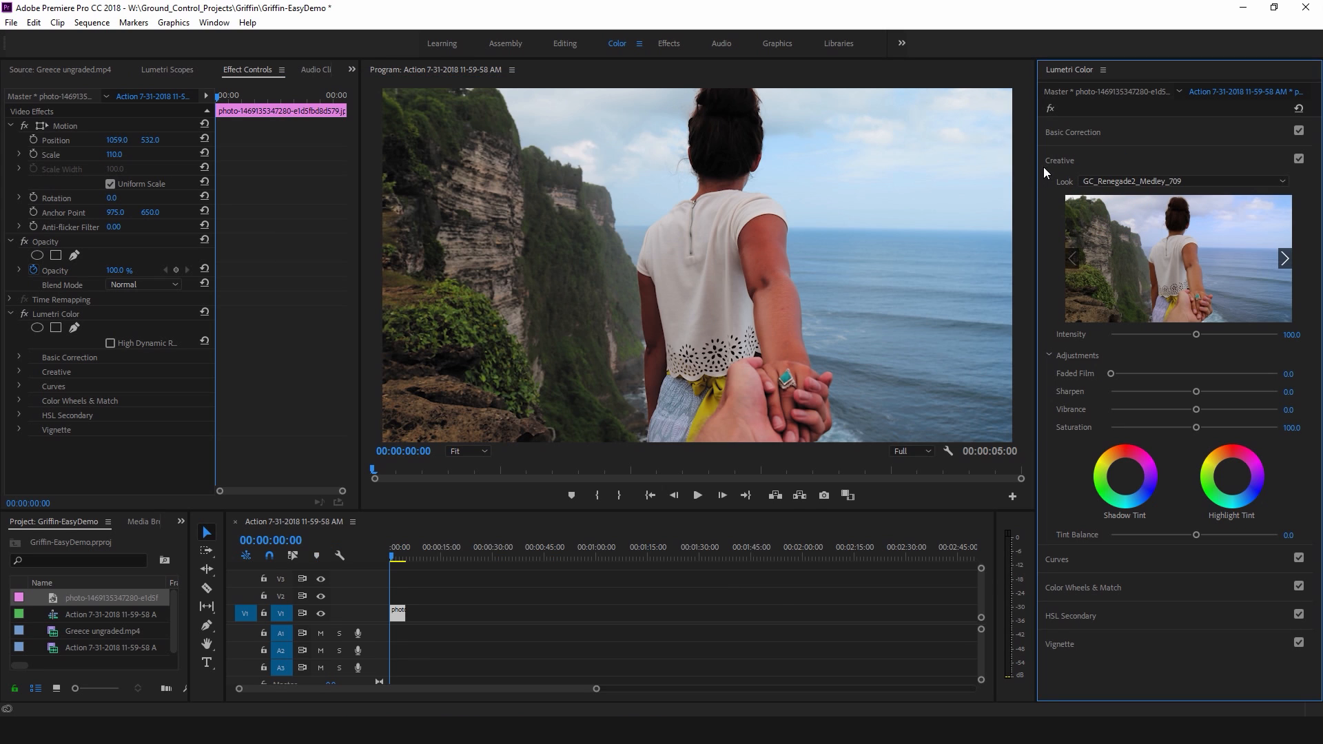
left_click(1182, 180)
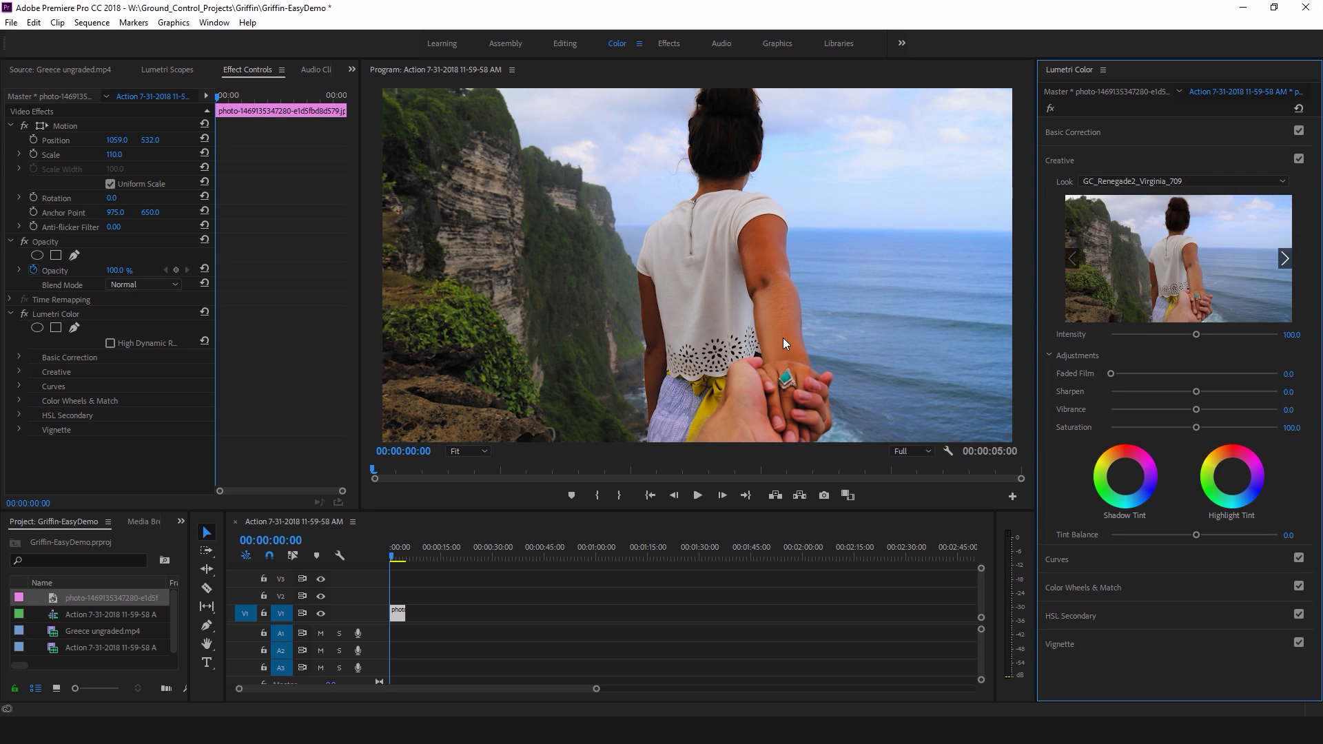
mouse_move(780, 209)
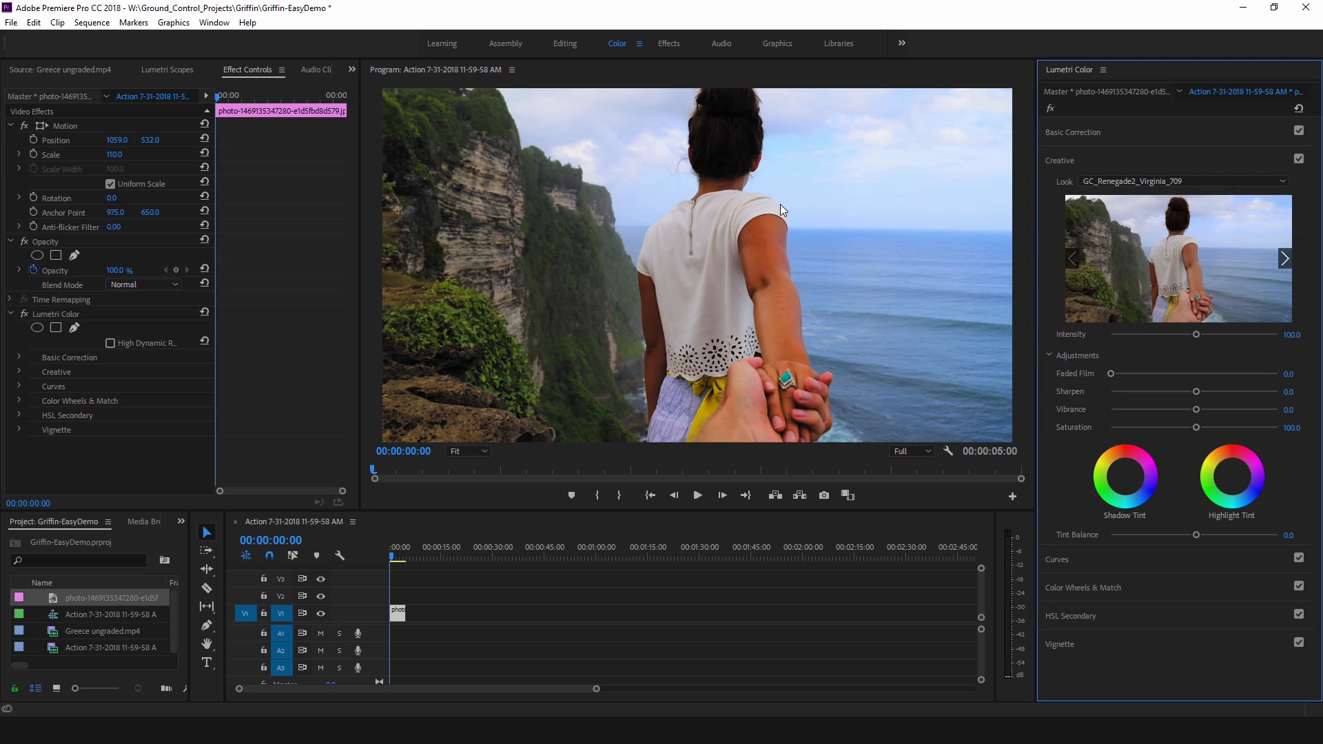
mouse_move(1080, 156)
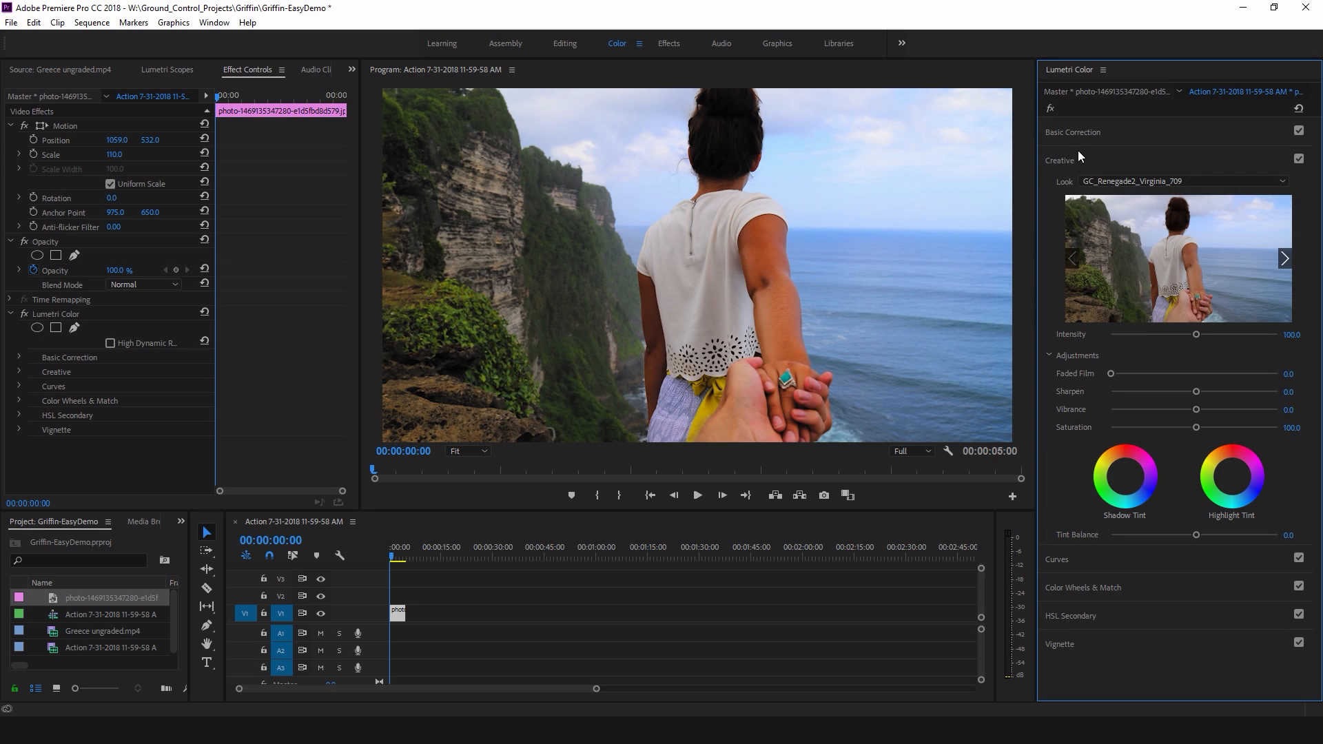
- Nudge the clifftop photo's Exposure and Blacks sliders under Basic Correction > Tone
left_click(1072, 132)
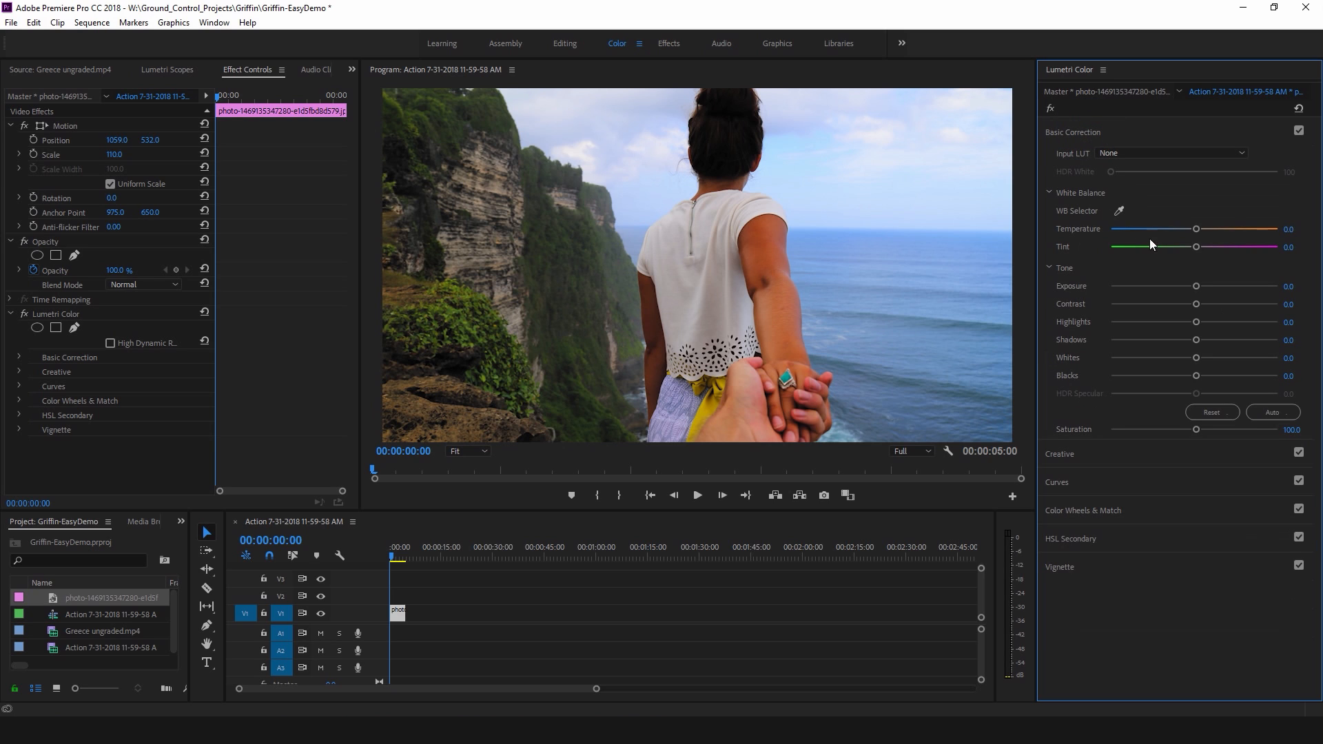
left_click_drag(1194, 287, 1189, 287)
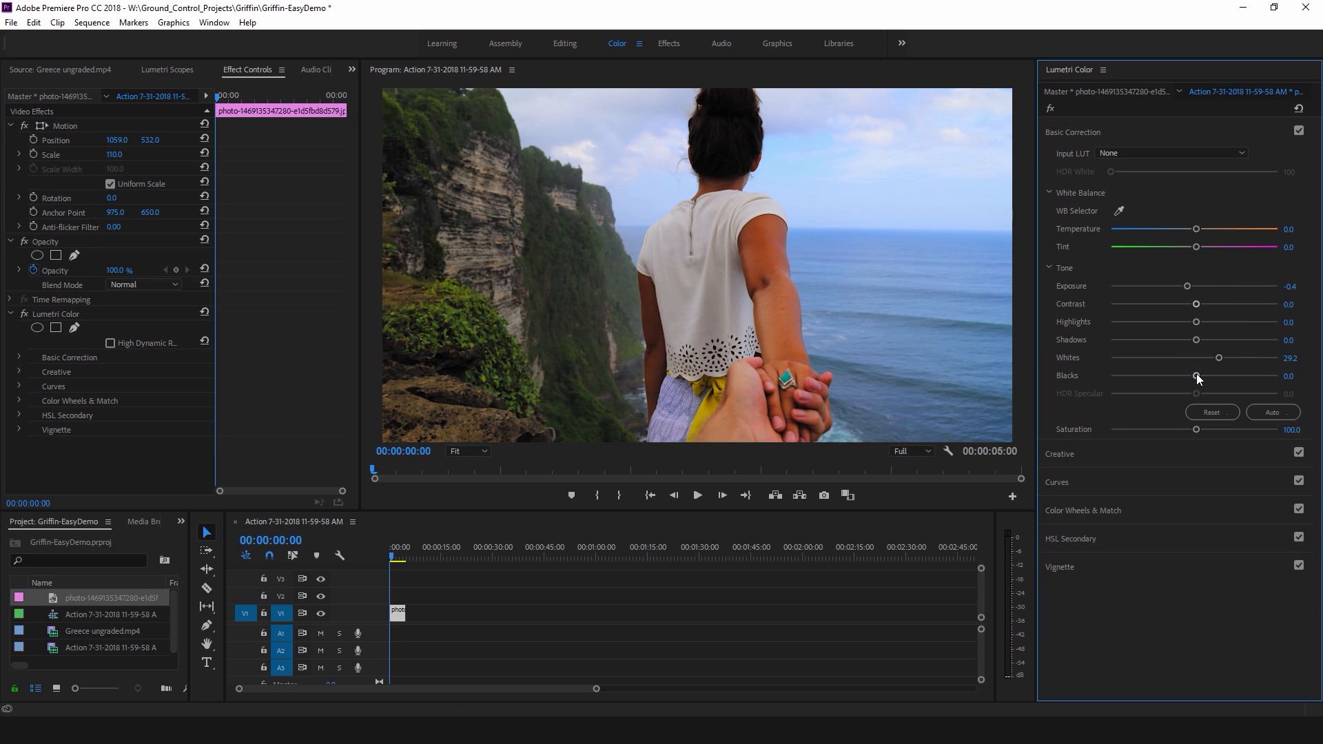
left_click_drag(1197, 375, 1190, 375)
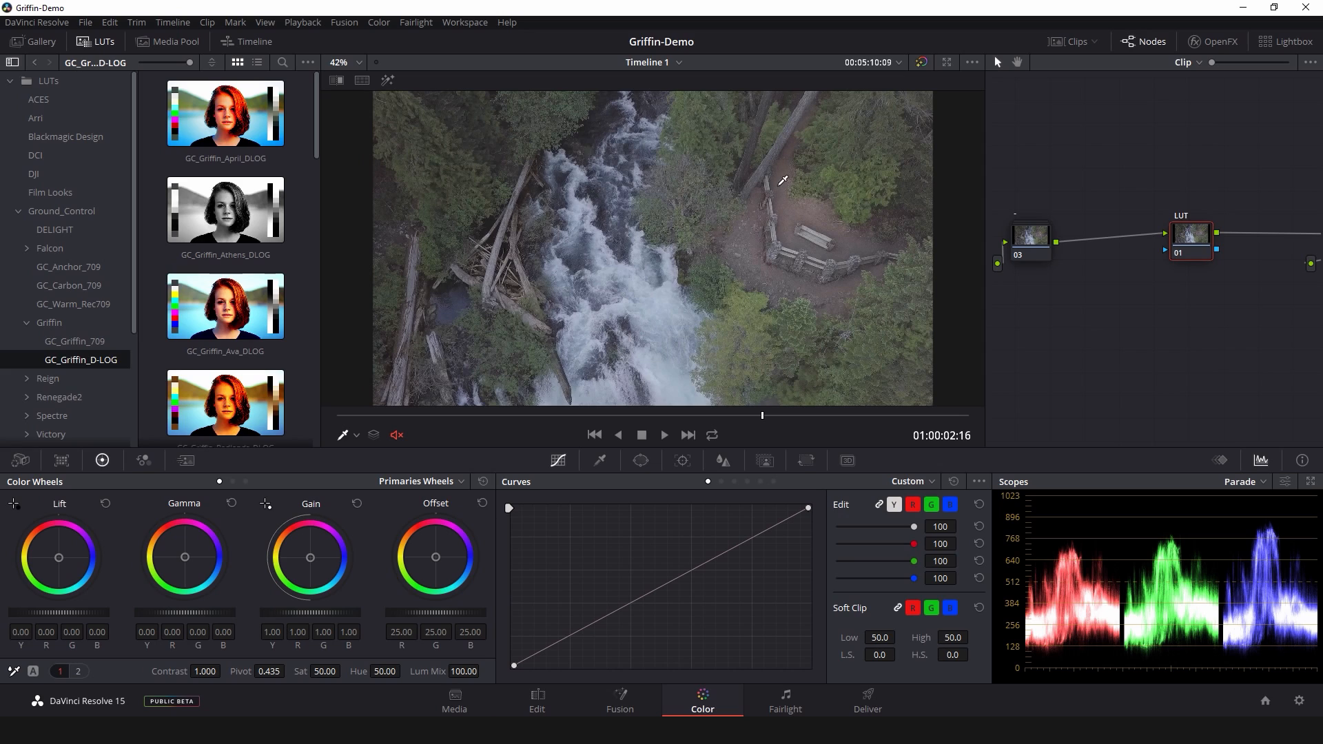
mouse_move(721, 338)
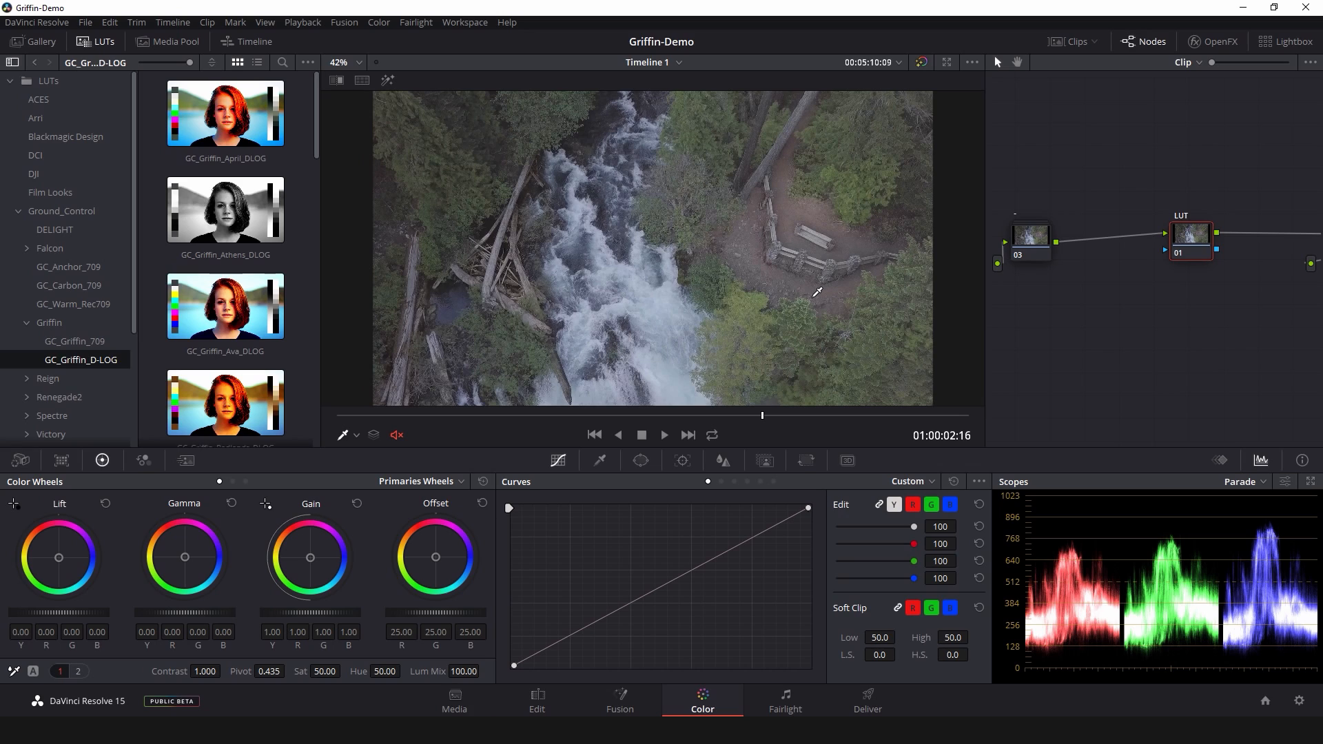
mouse_move(815, 300)
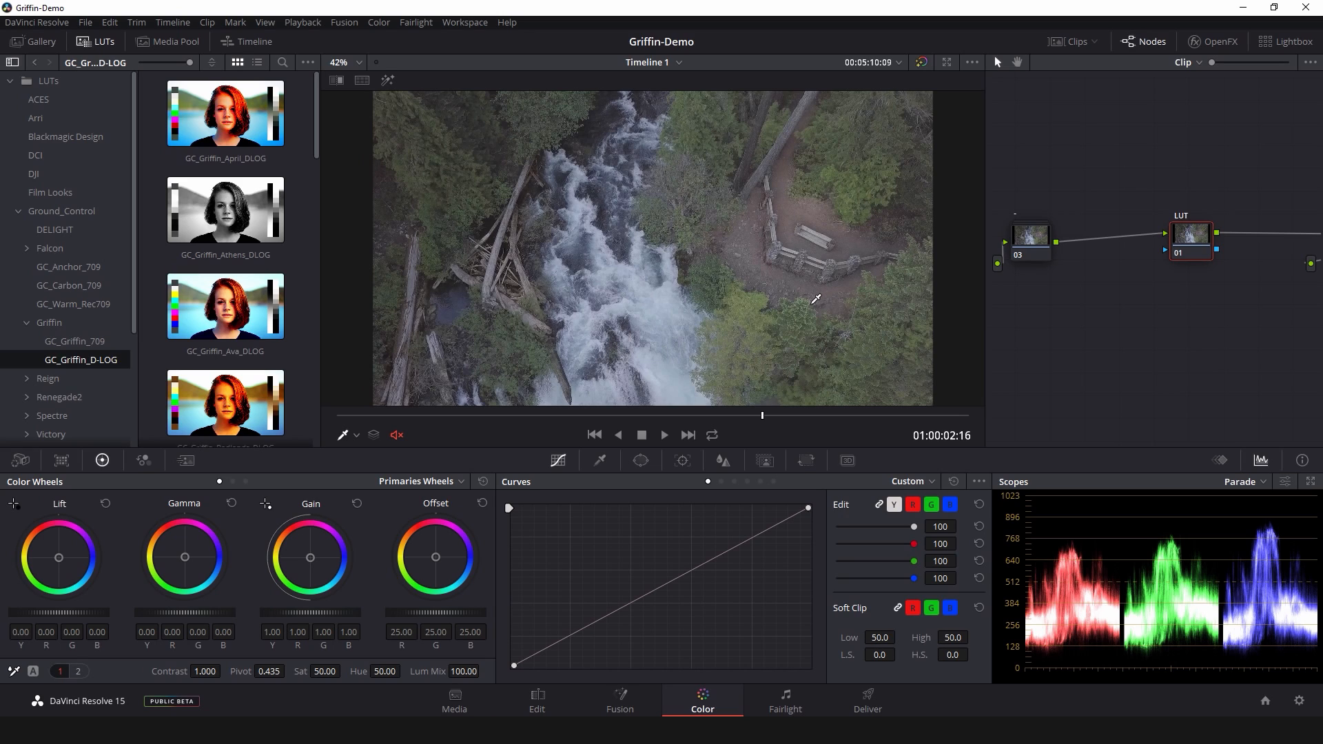
mouse_move(789, 336)
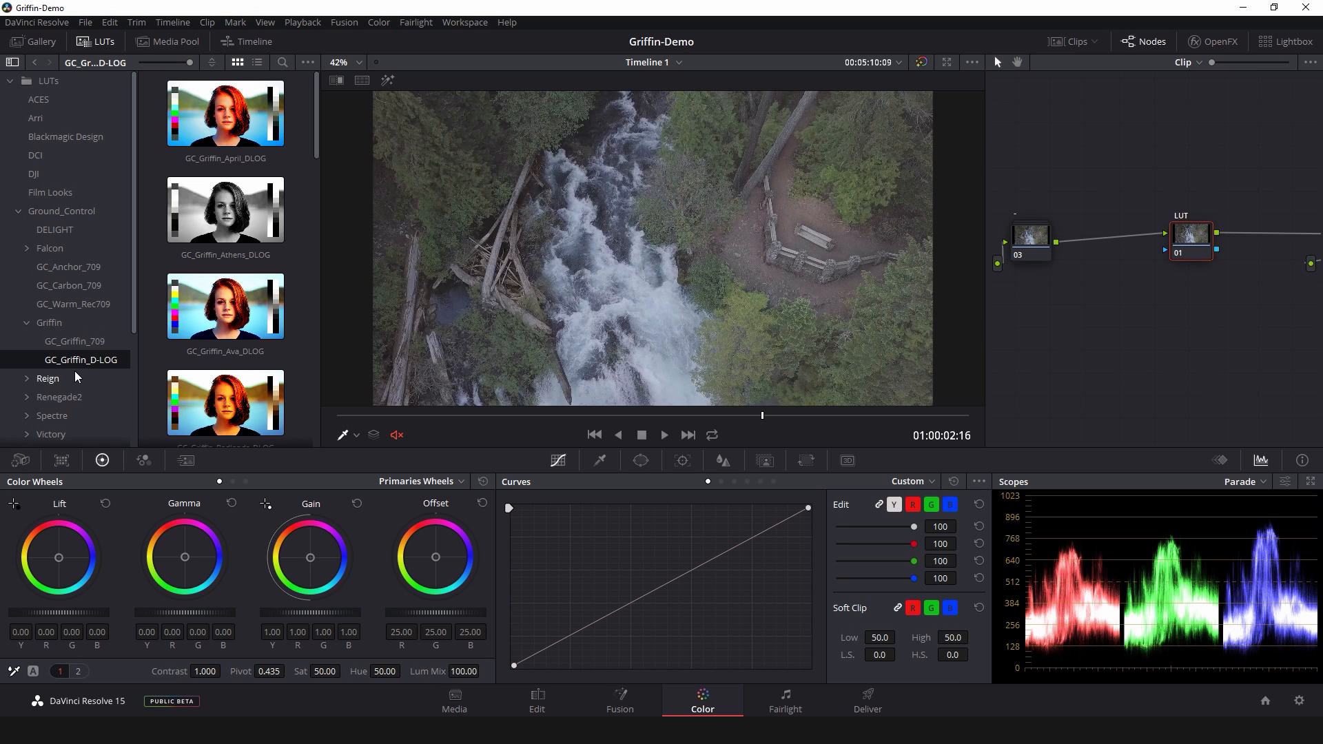
- Apply a GC_Griffin D-LOG LUT thumbnail to the waterfall clip's node
double_click(224, 209)
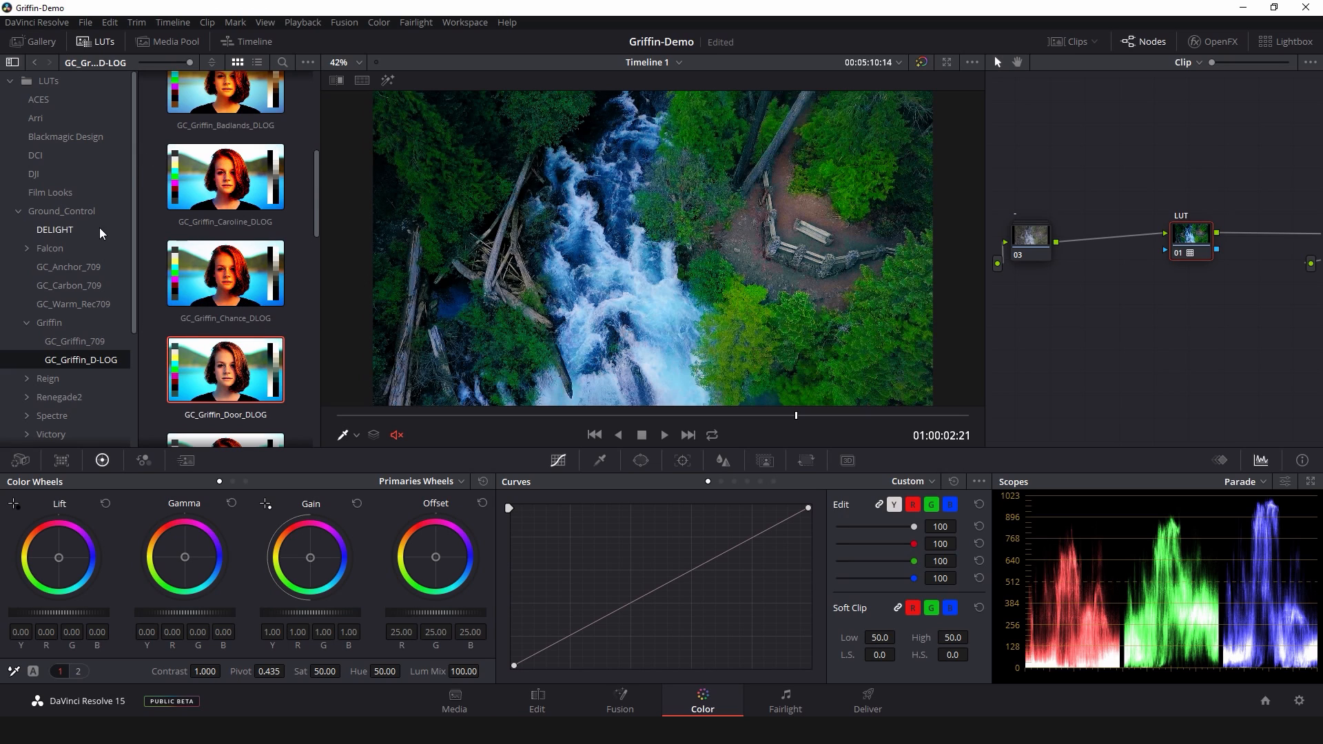
mouse_move(137, 217)
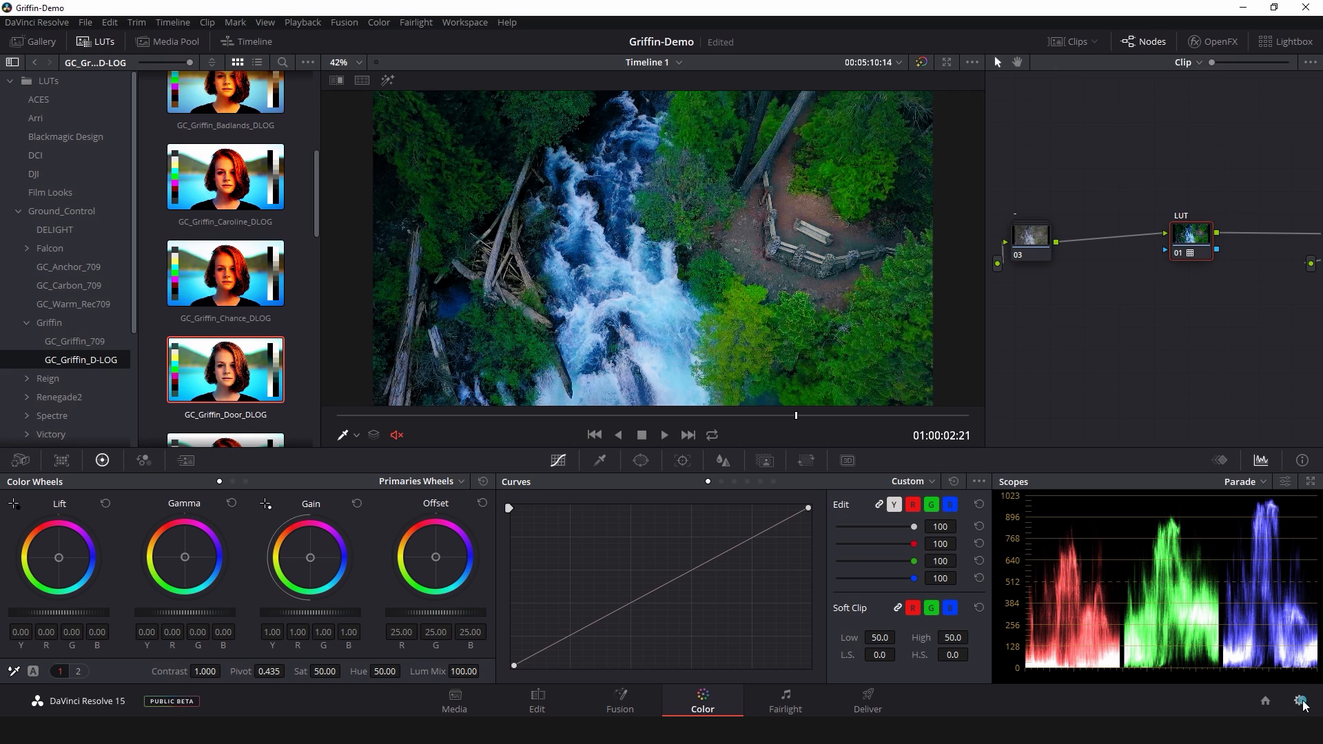
- Reach Color Management > Lookup Tables in Project Settings and reveal Resolve's LUT folder on disk
left_click(1303, 701)
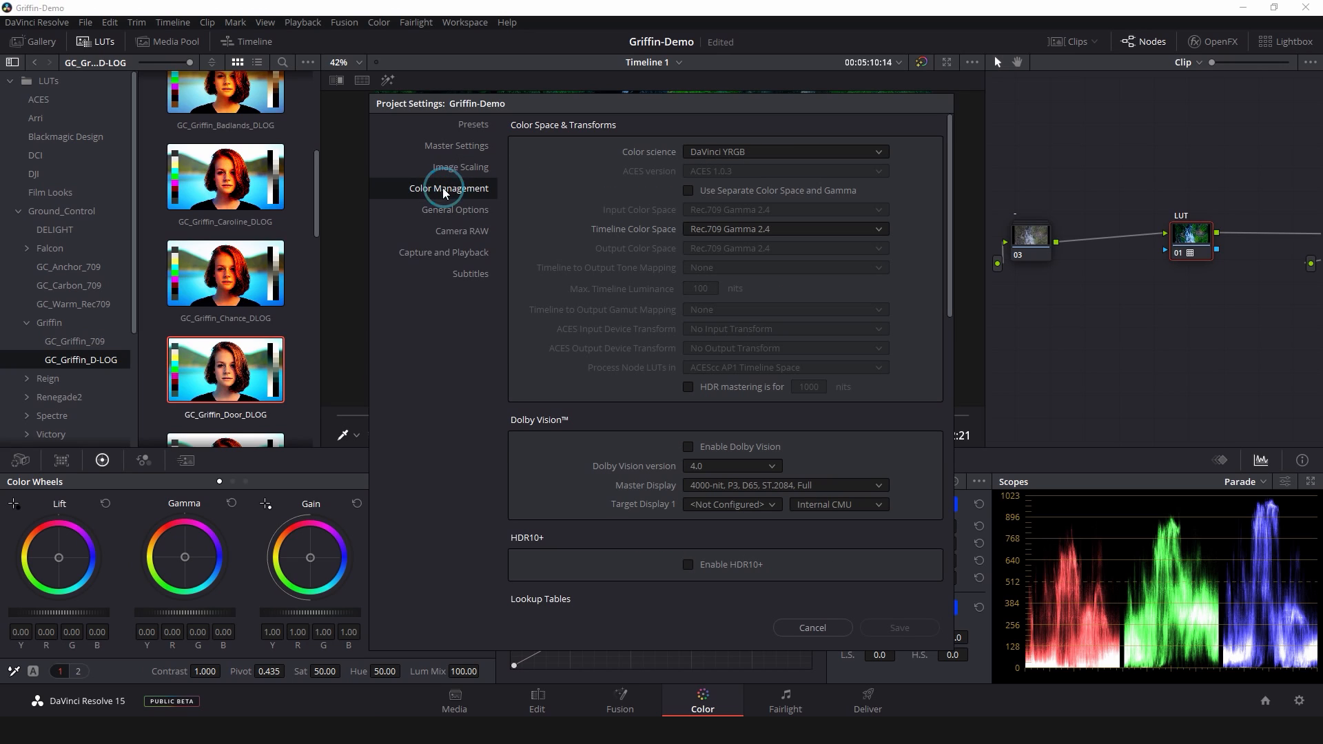
mouse_move(578, 253)
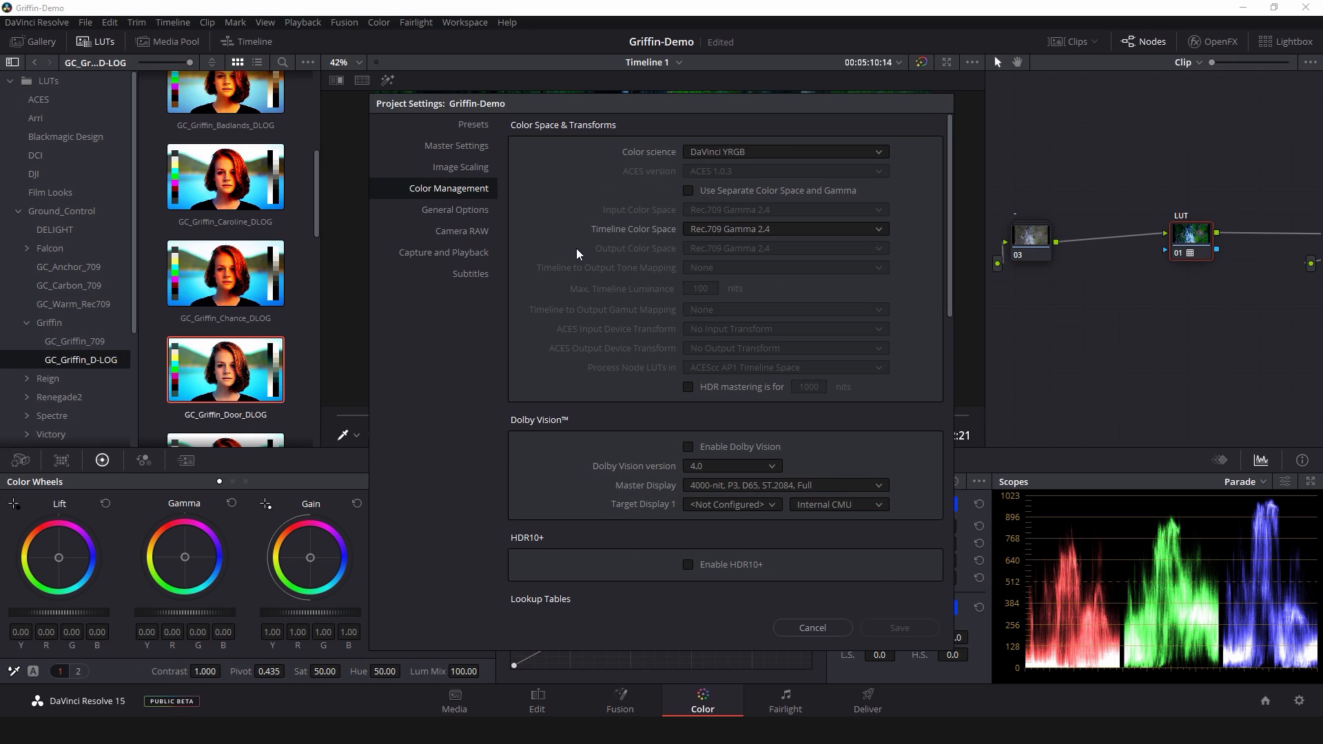
scroll("down", 3)
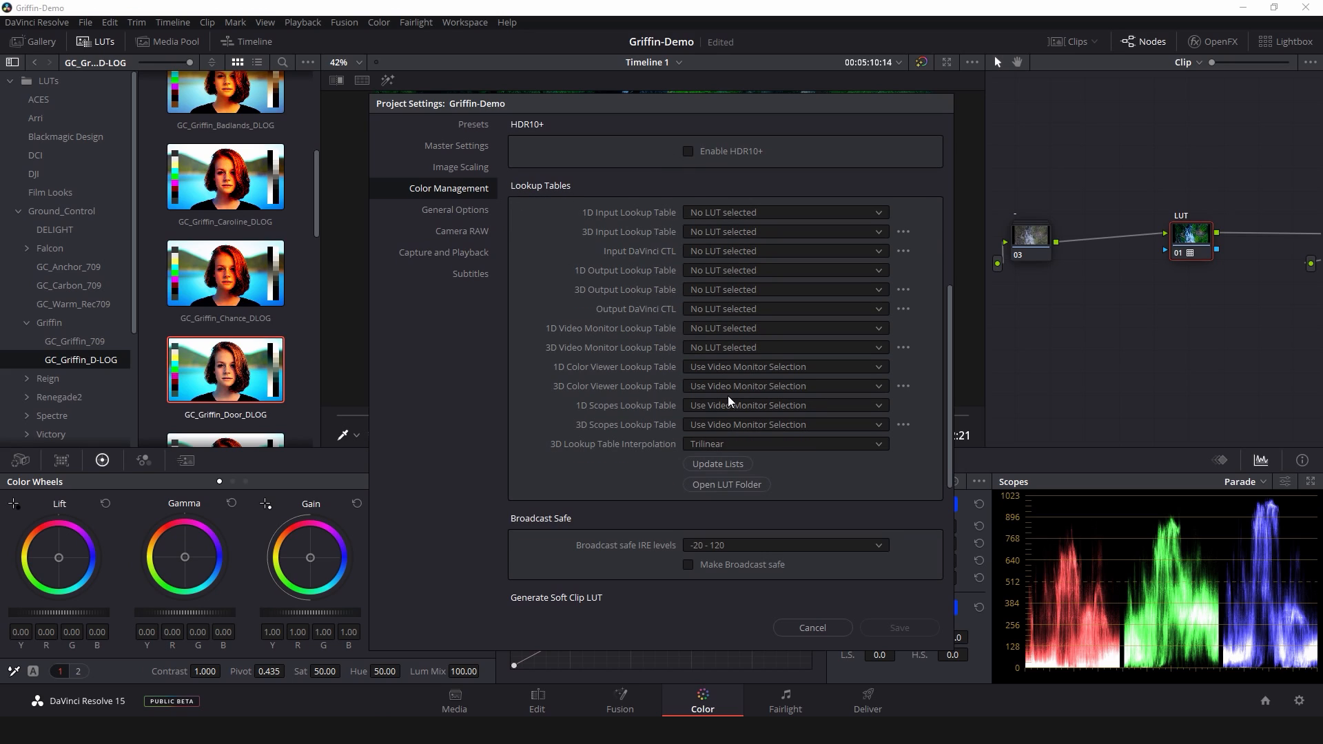
mouse_move(726, 484)
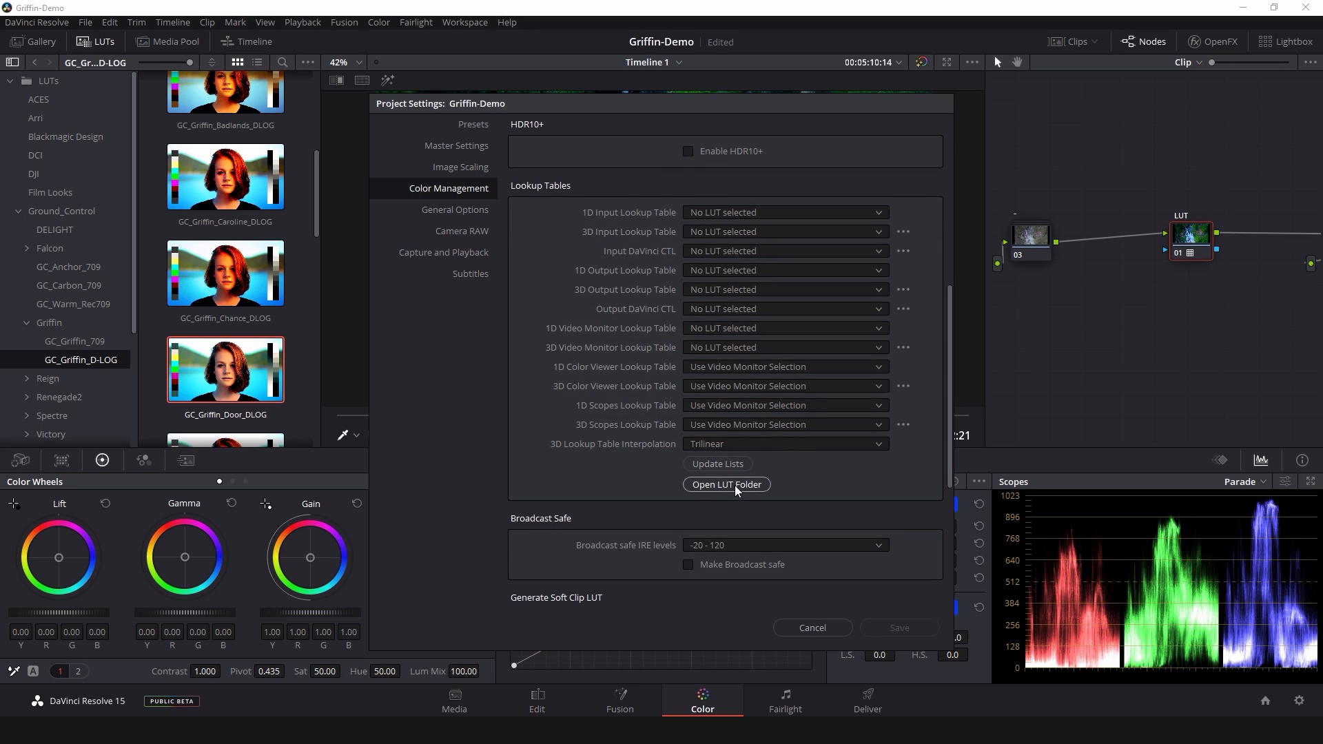
left_click(725, 484)
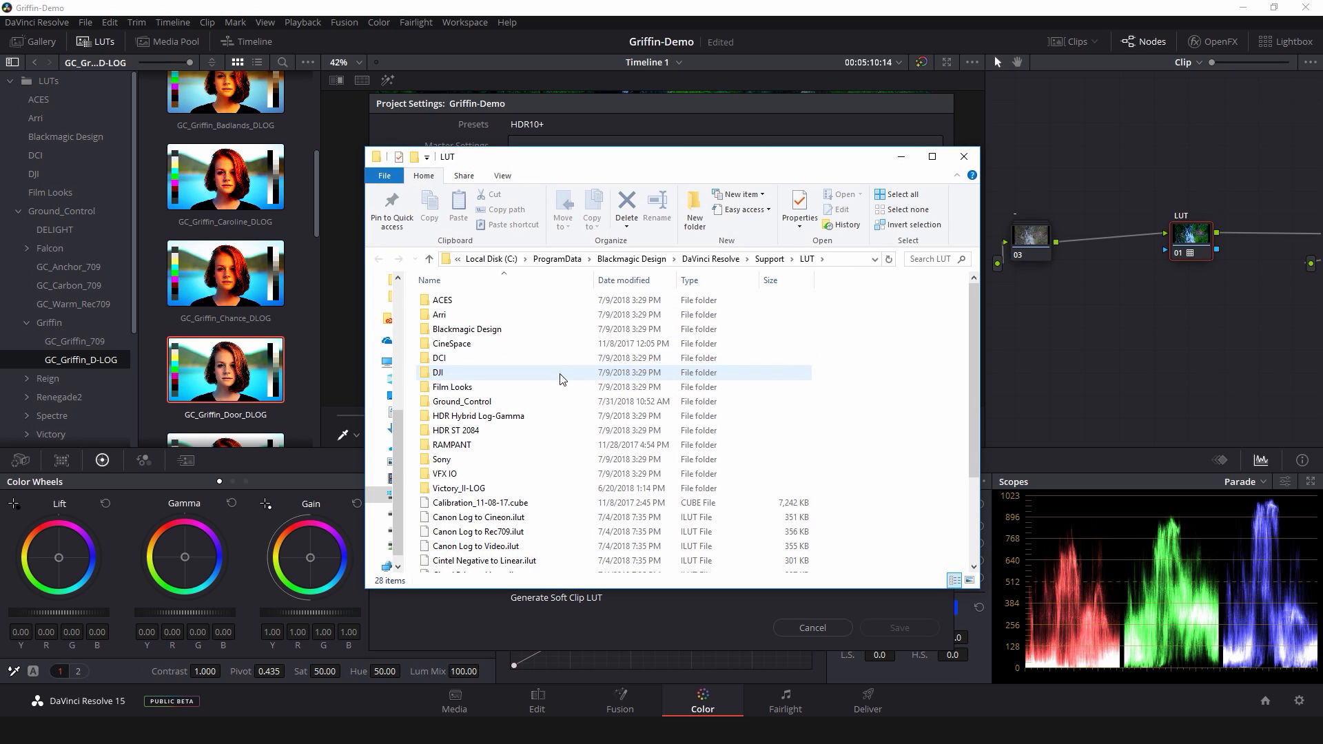
mouse_move(532, 382)
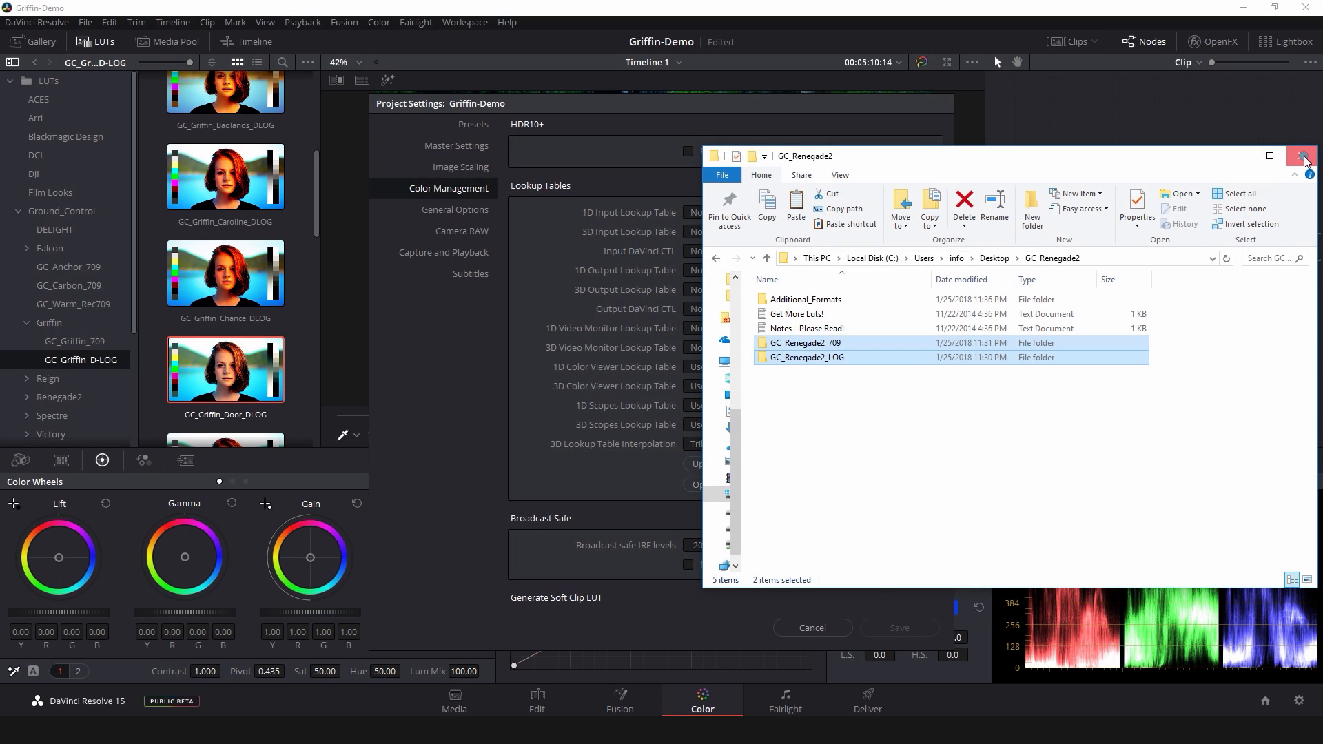
- Close the GC_Renegade2 Explorer window after placing the 709 and LOG folders in Resolve's LUT folder
left_click(1305, 156)
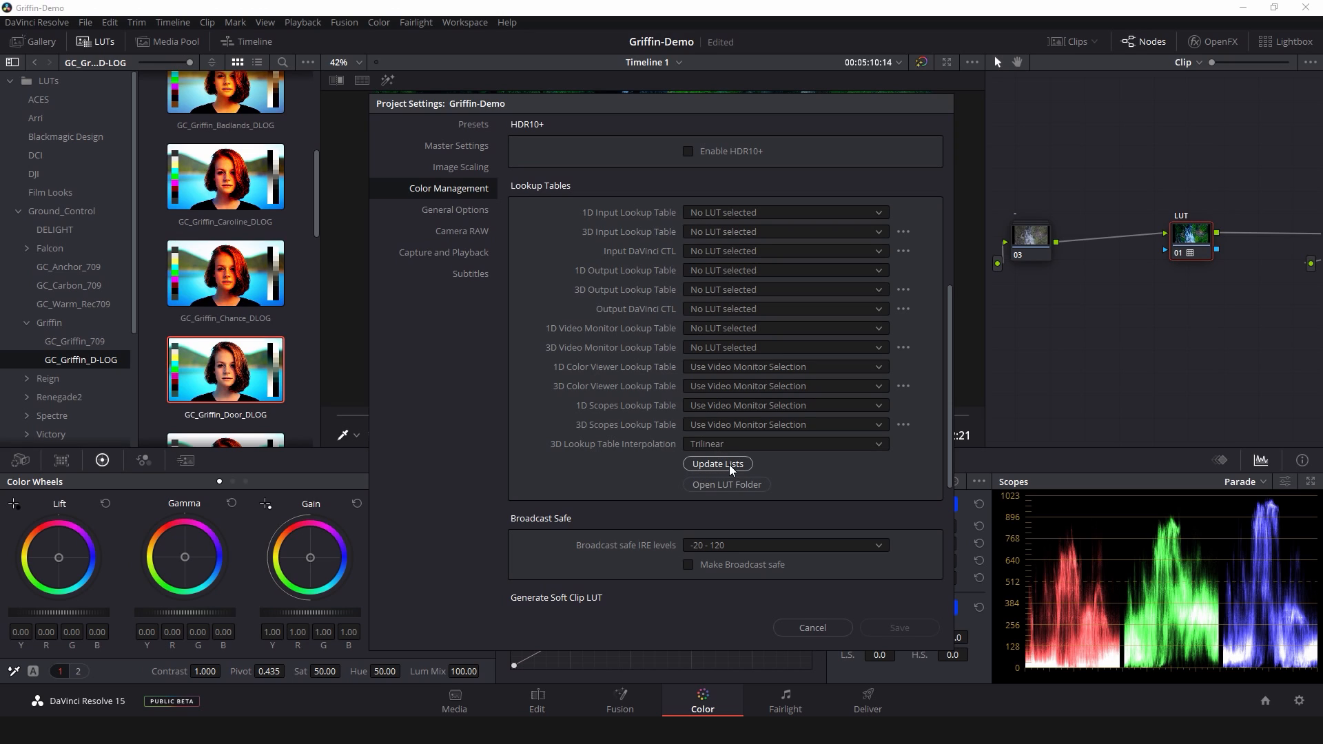
- Refresh the installed LUT list with Update Lists and save the project settings
left_click(717, 463)
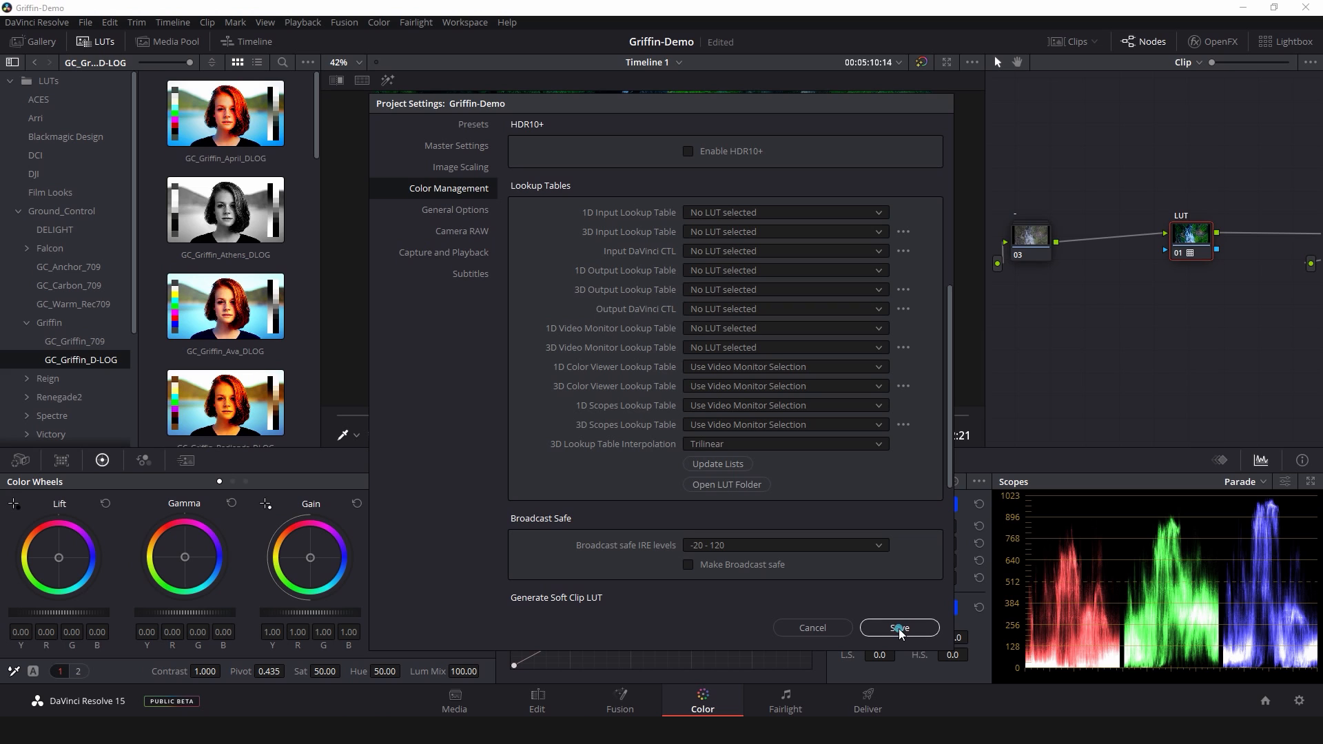
left_click(898, 629)
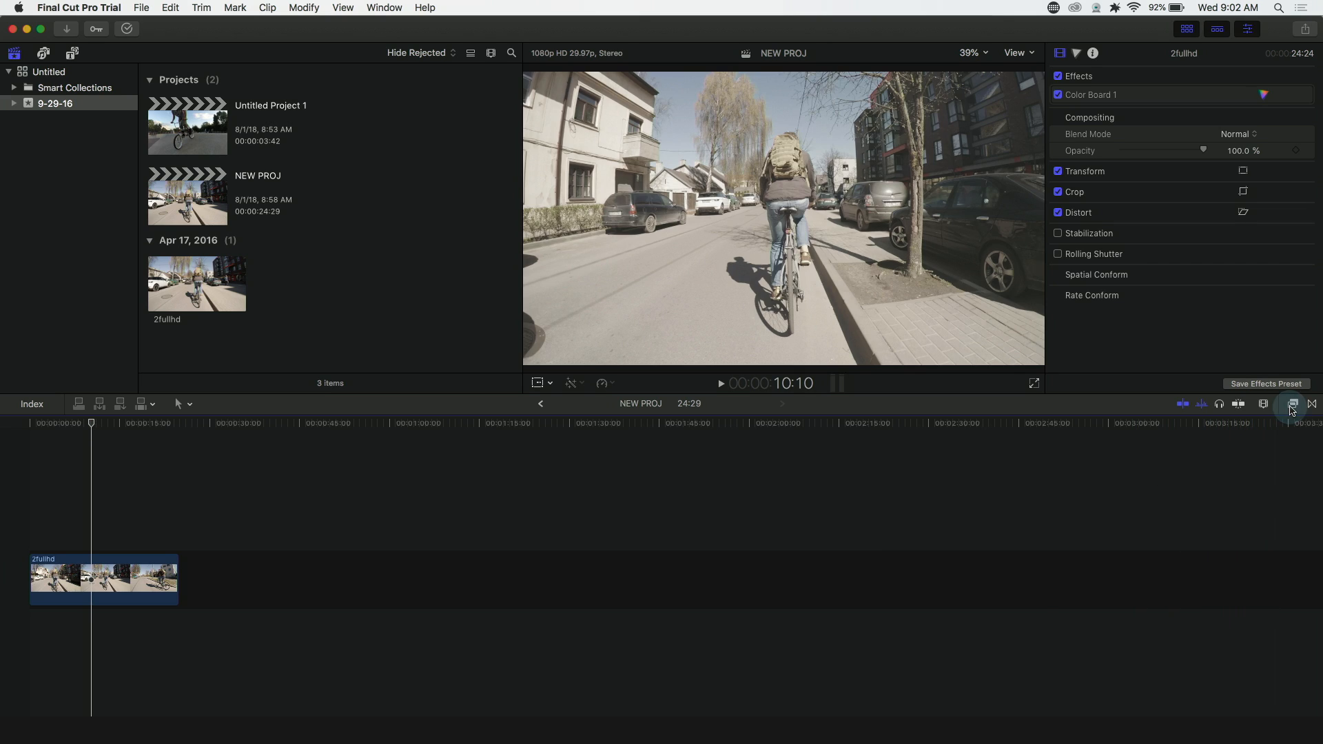
- Add the Custom LUT effect from the Color category to the cycling clip
left_click(1291, 404)
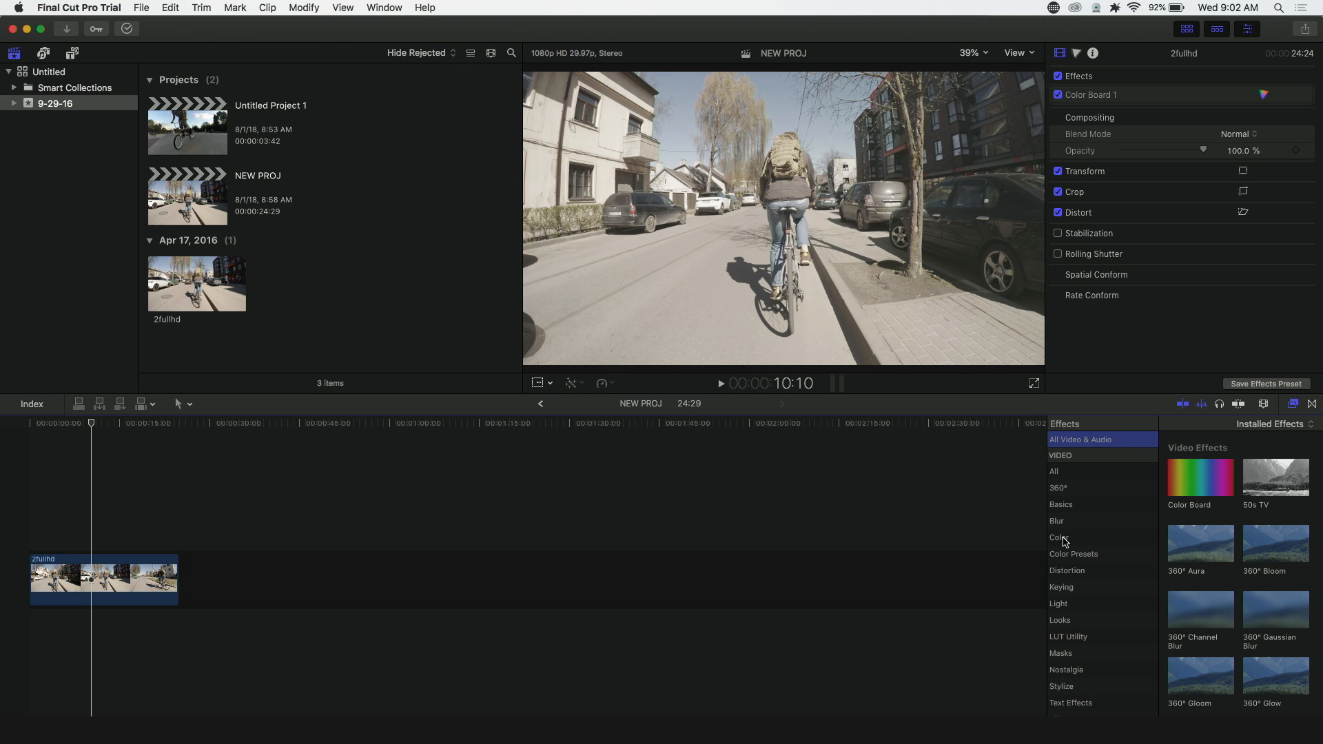
left_click(1058, 538)
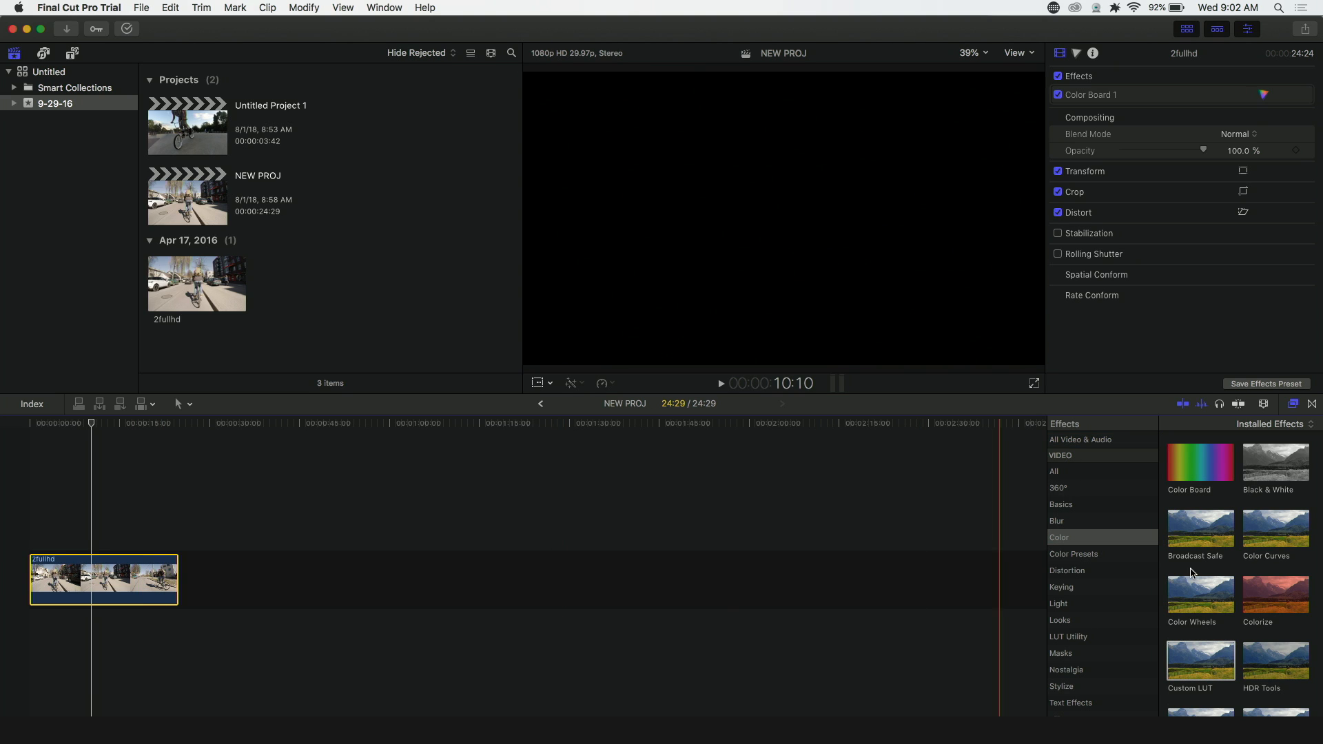
double_click(1199, 660)
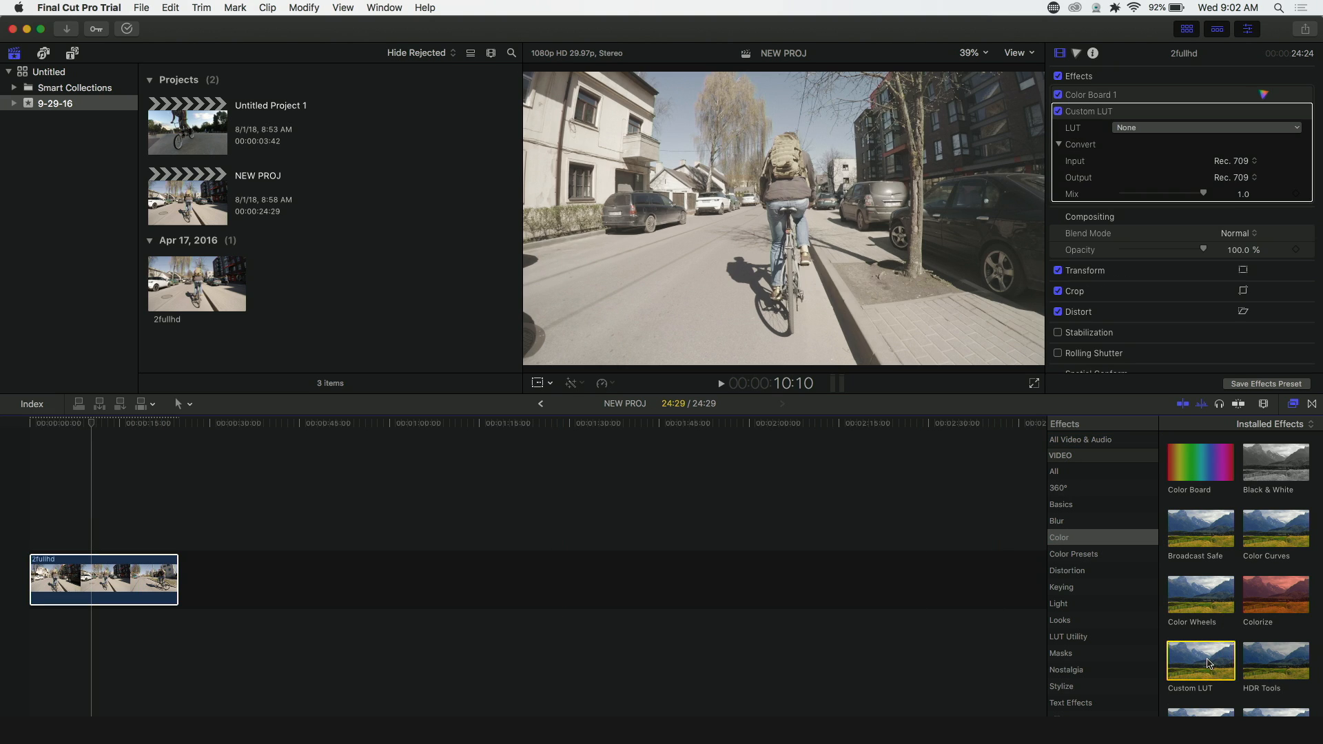
- Choose a custom LUT file from disk for the effect via the inspector's LUT dropdown
left_click(1209, 127)
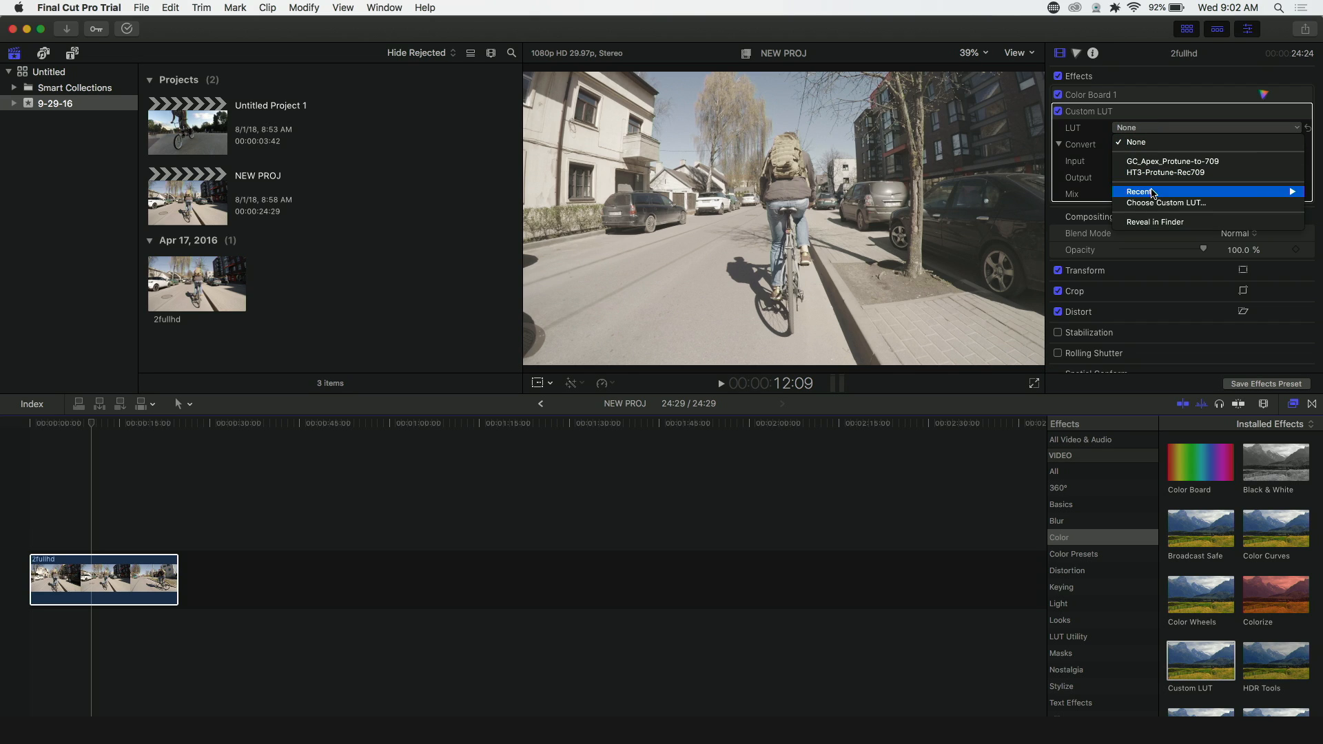
left_click(1166, 203)
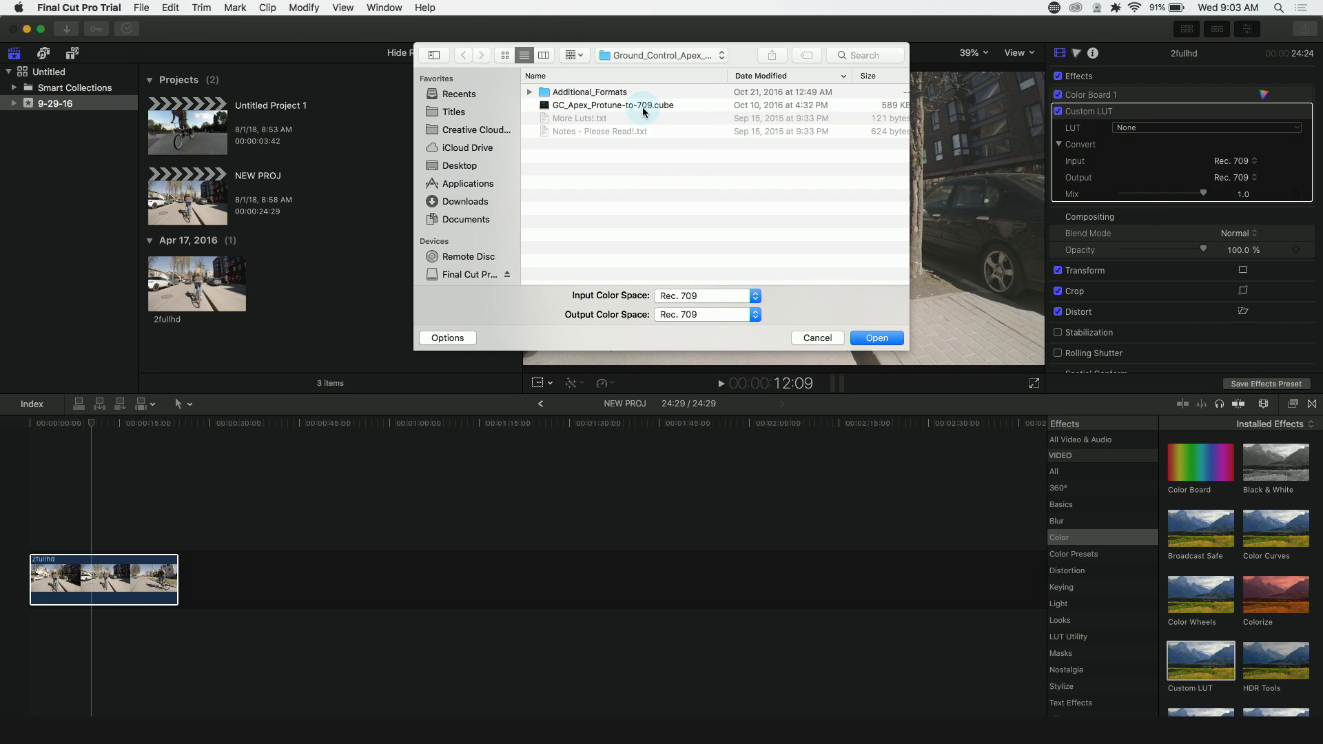
- Load GC_Apex_Protune-to-709.cube, replace the duplicate, and set Mix to about 0.5
left_click(877, 338)
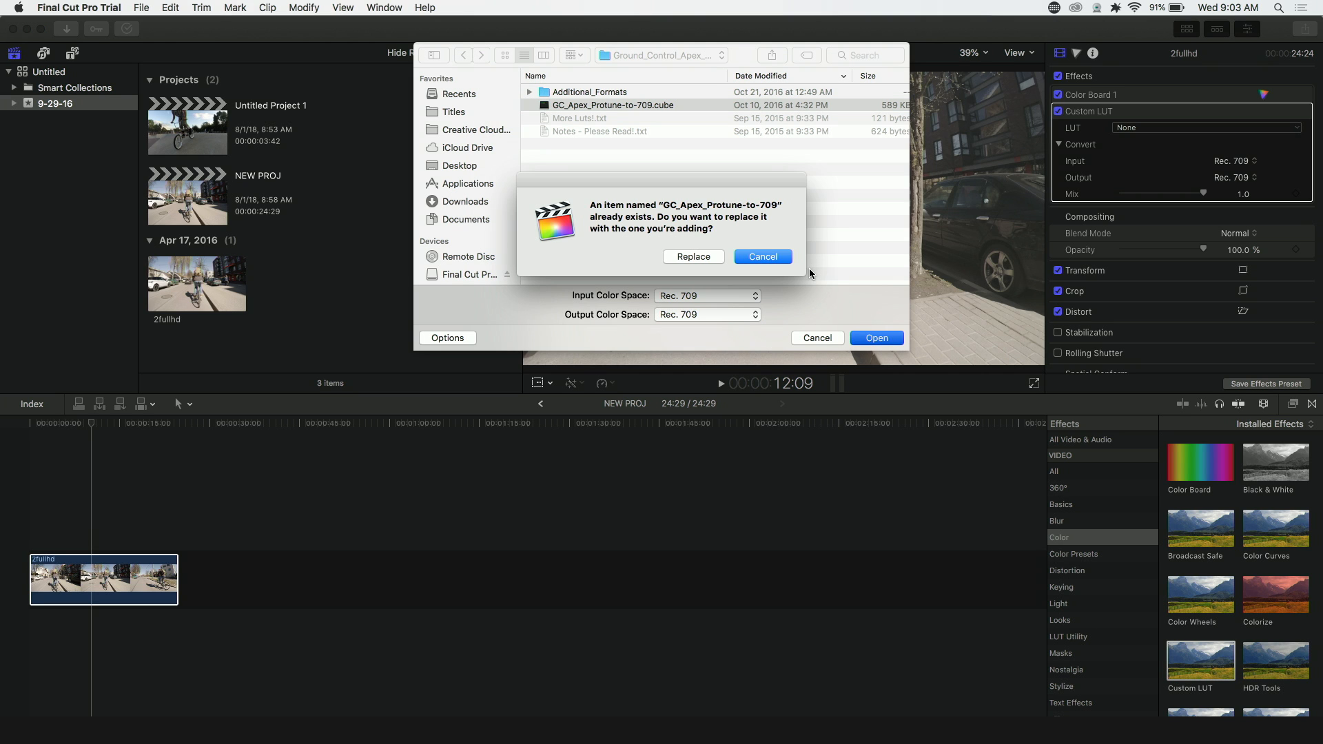
left_click(694, 256)
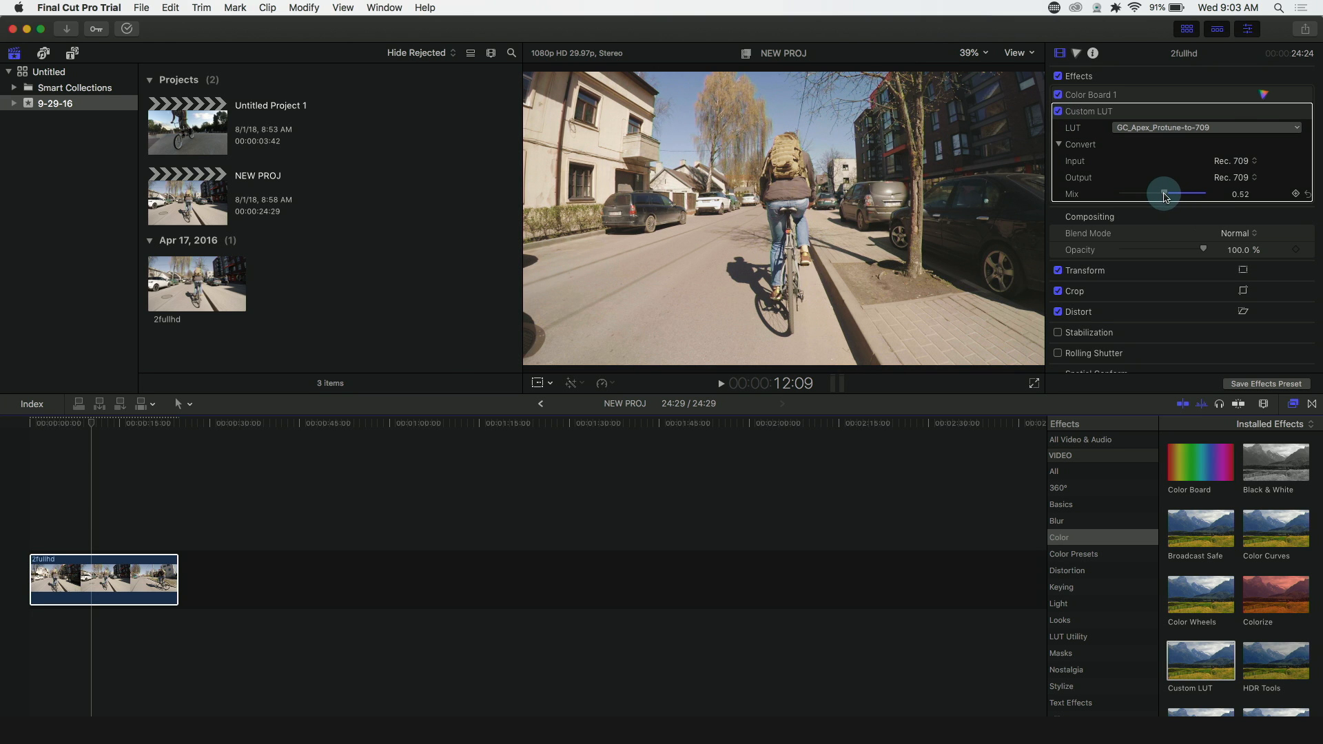
left_click_drag(1163, 193, 1180, 193)
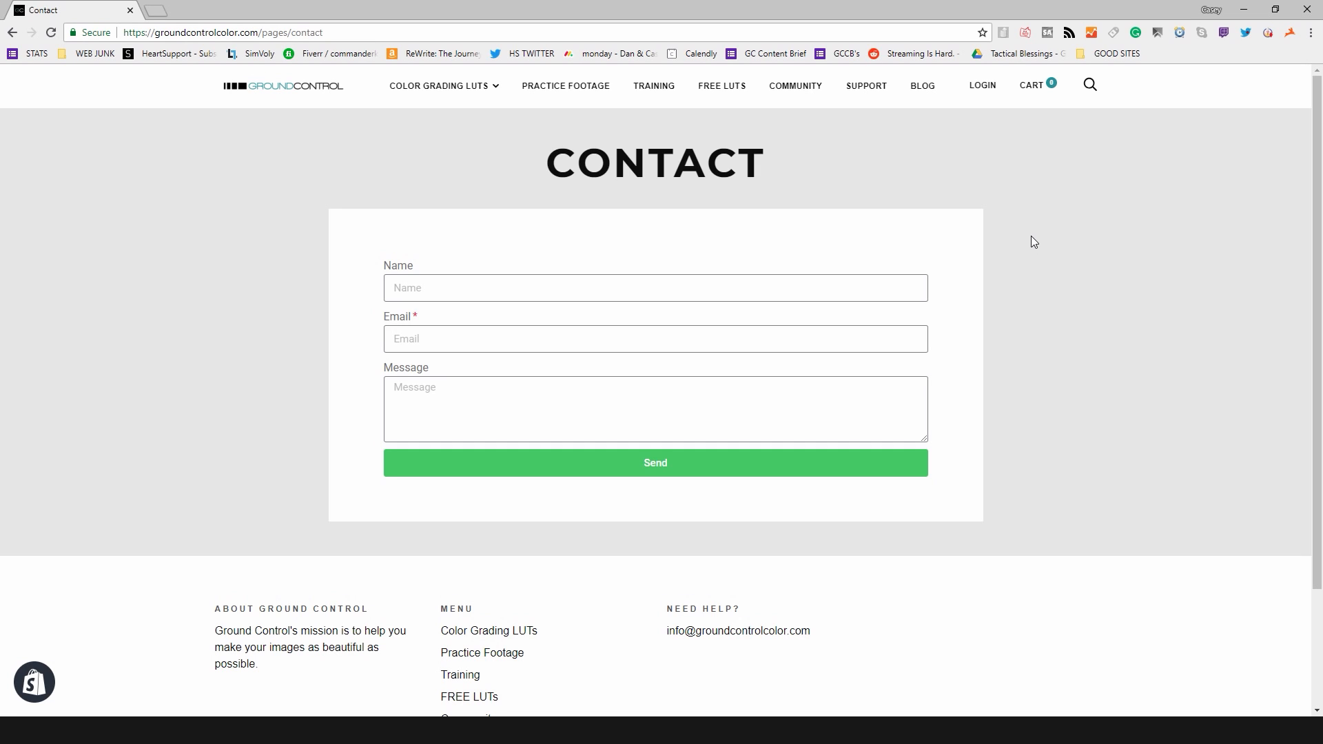
mouse_move(1024, 250)
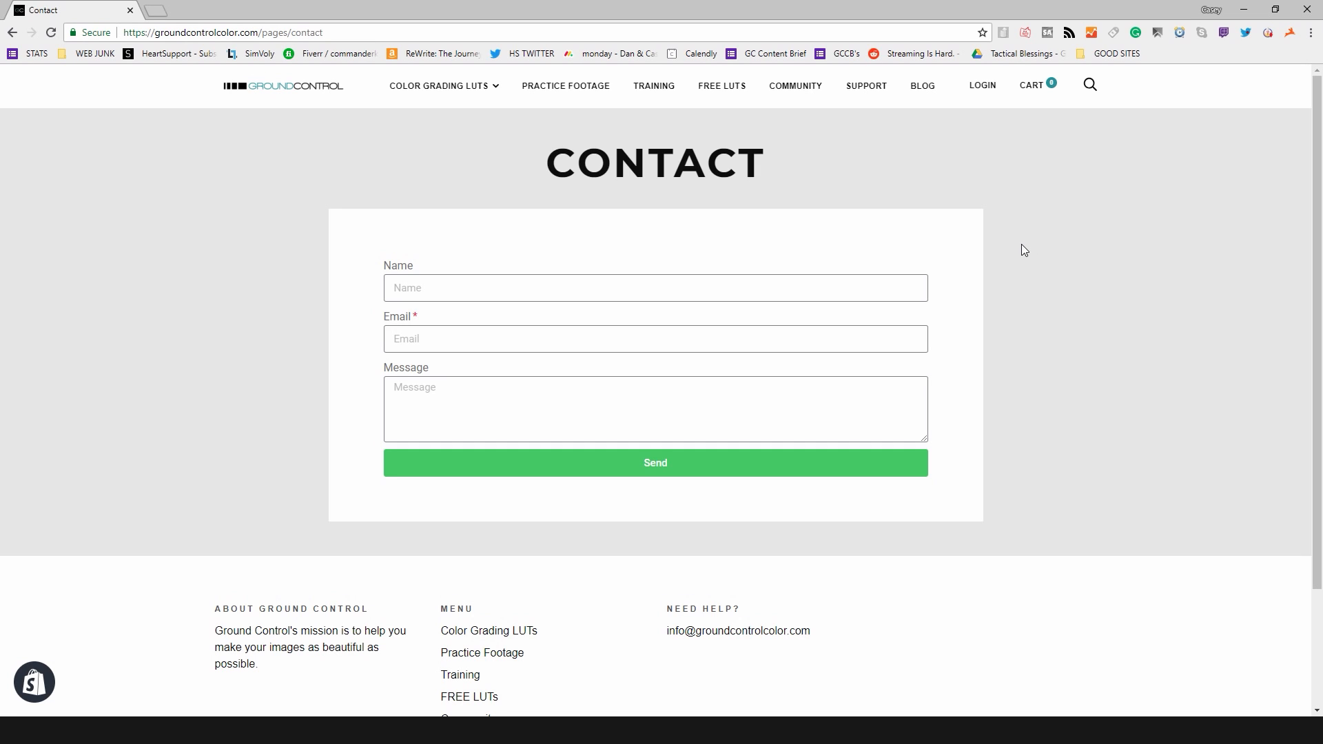
mouse_move(1056, 349)
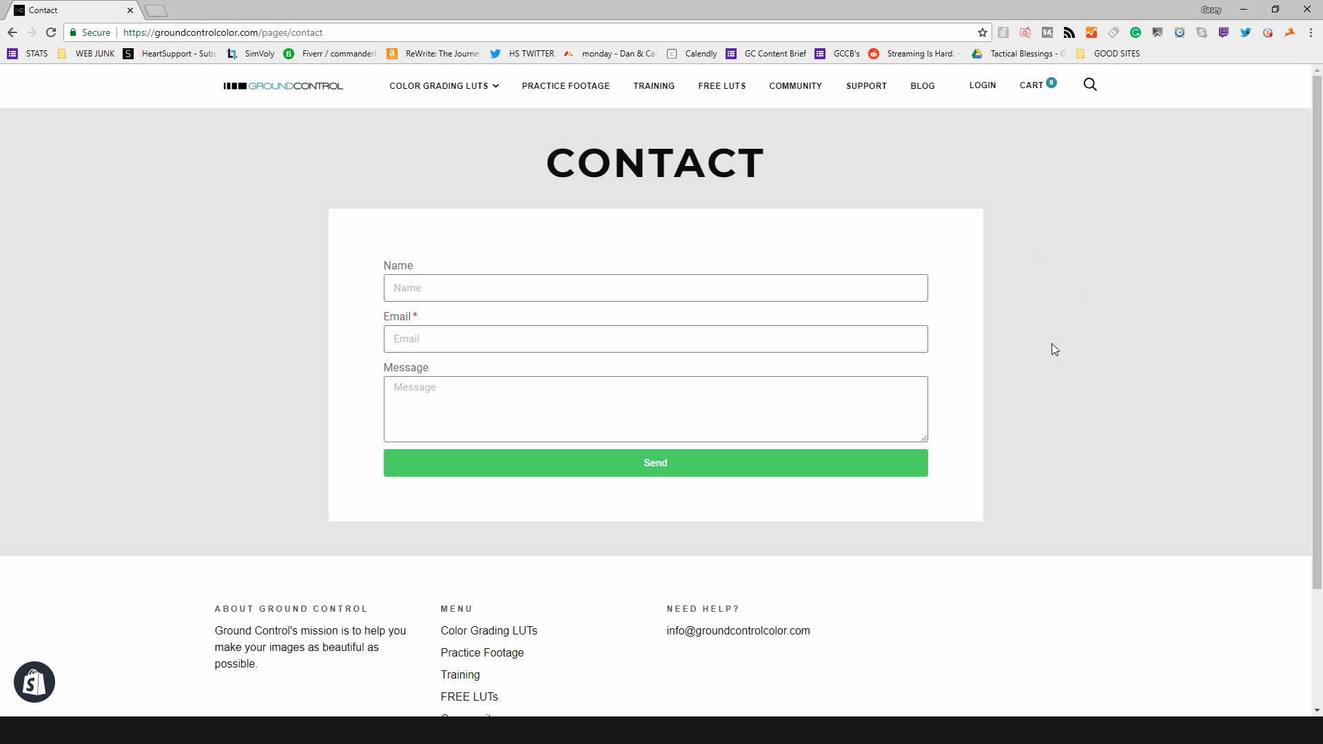
mouse_move(1017, 217)
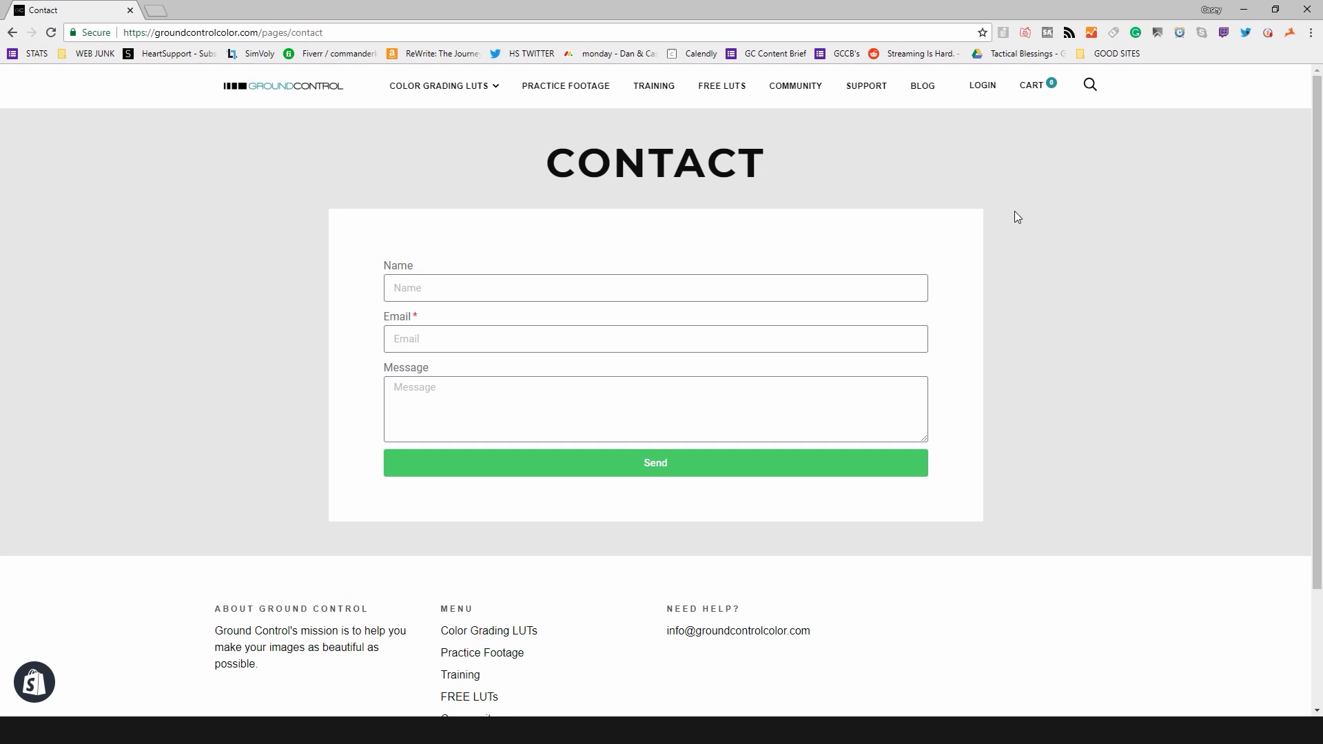